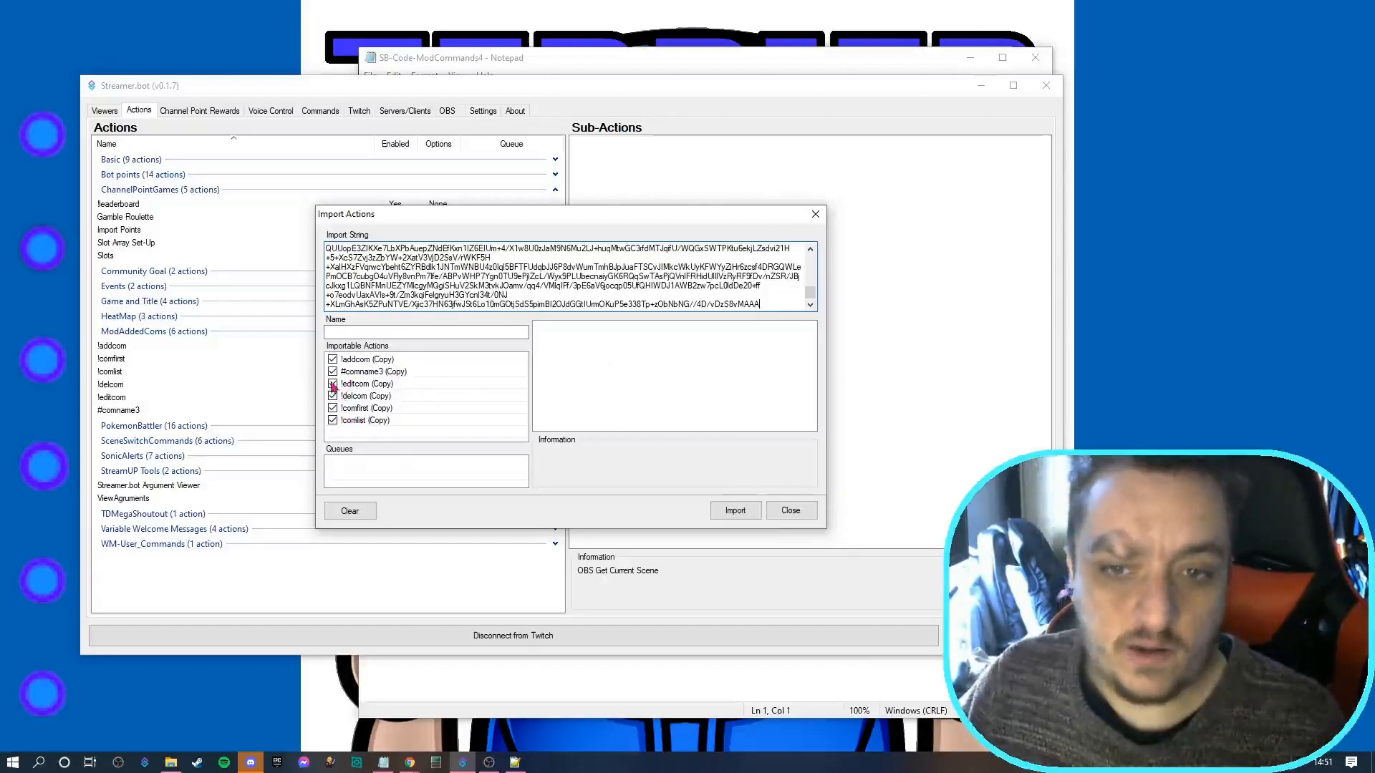
Adjust which ModAddedComs actions get imported and close the Import Actions window
click(332, 384)
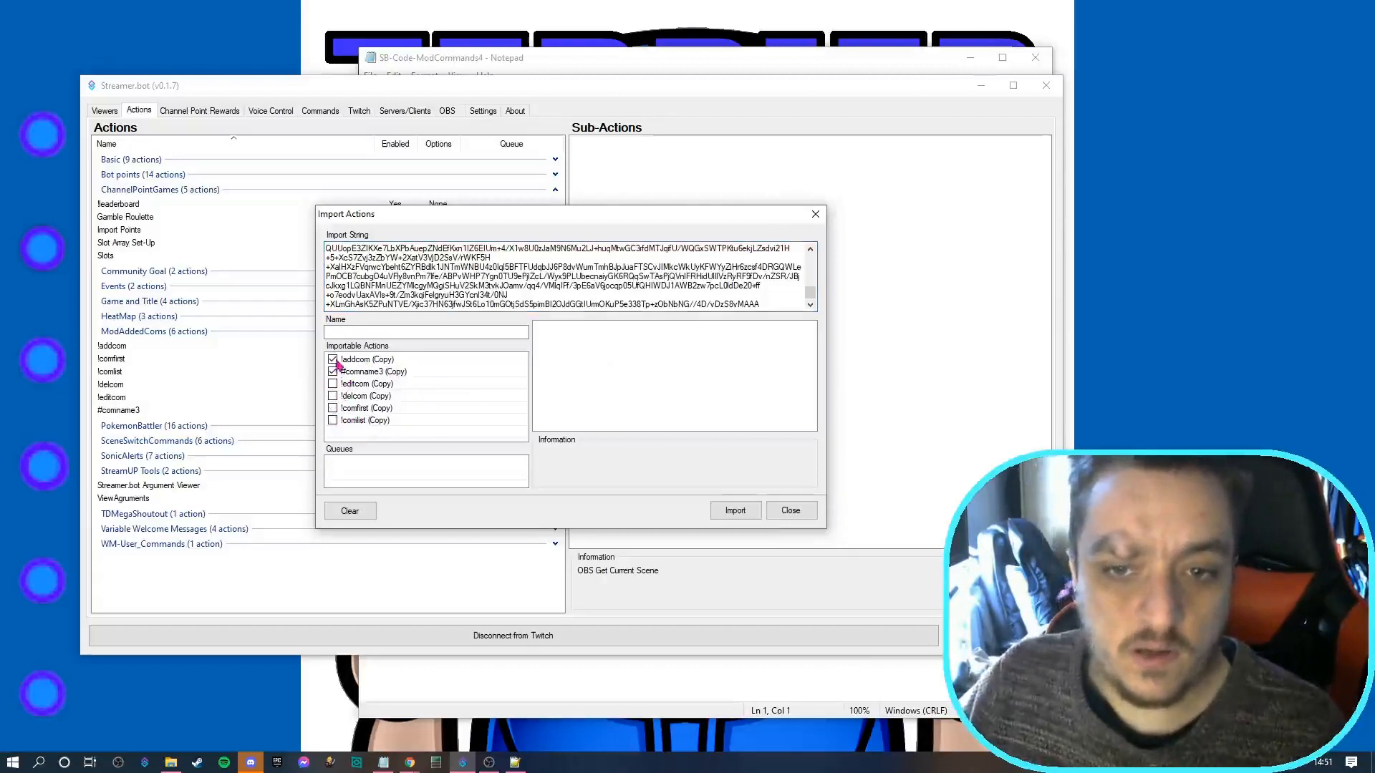
click(332, 360)
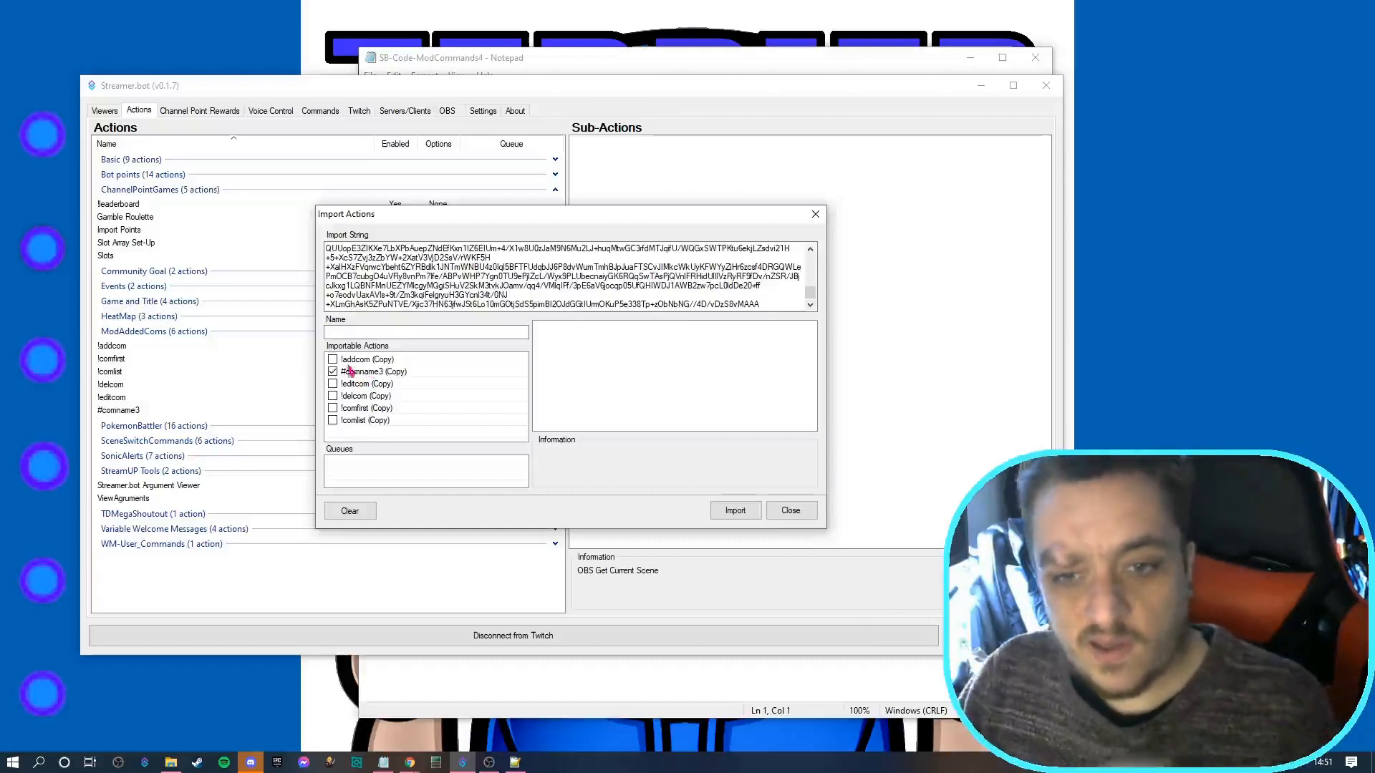
click(332, 371)
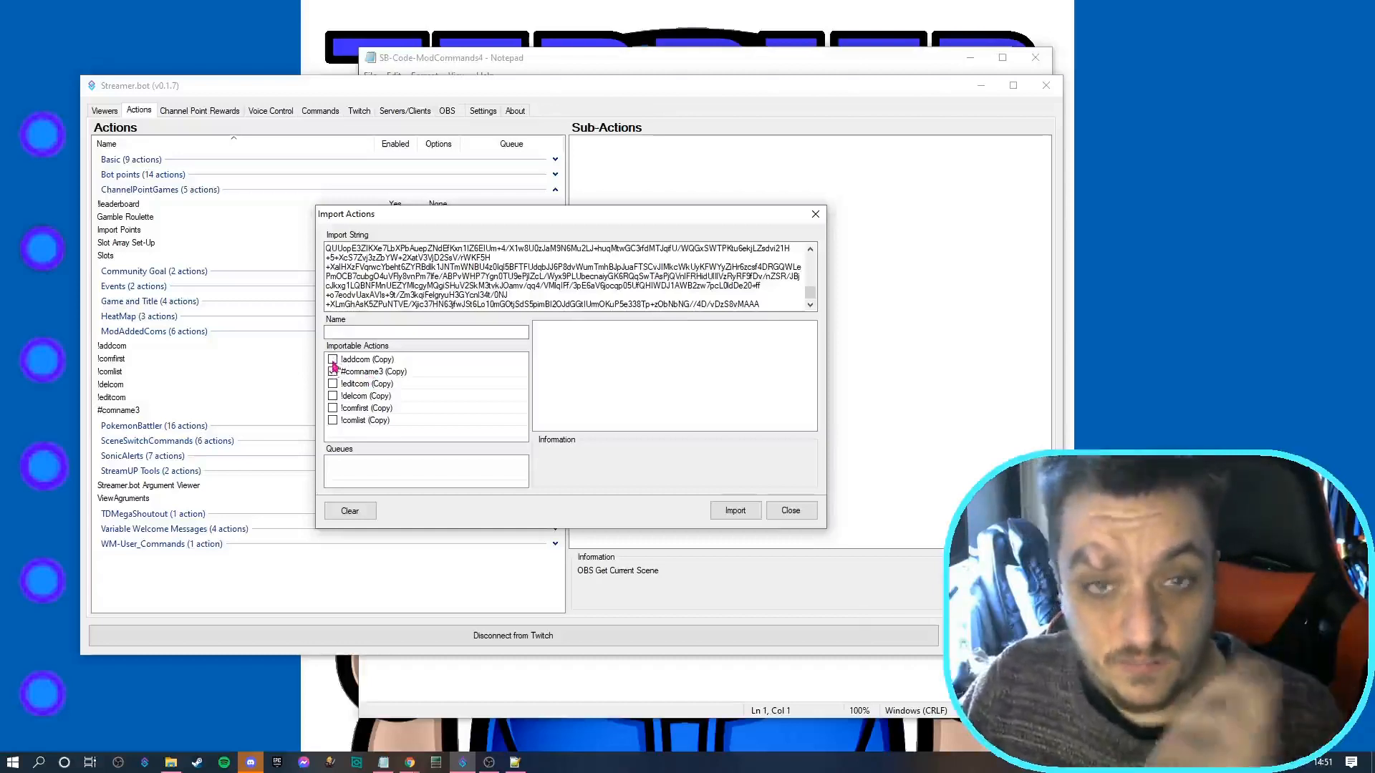
click(332, 371)
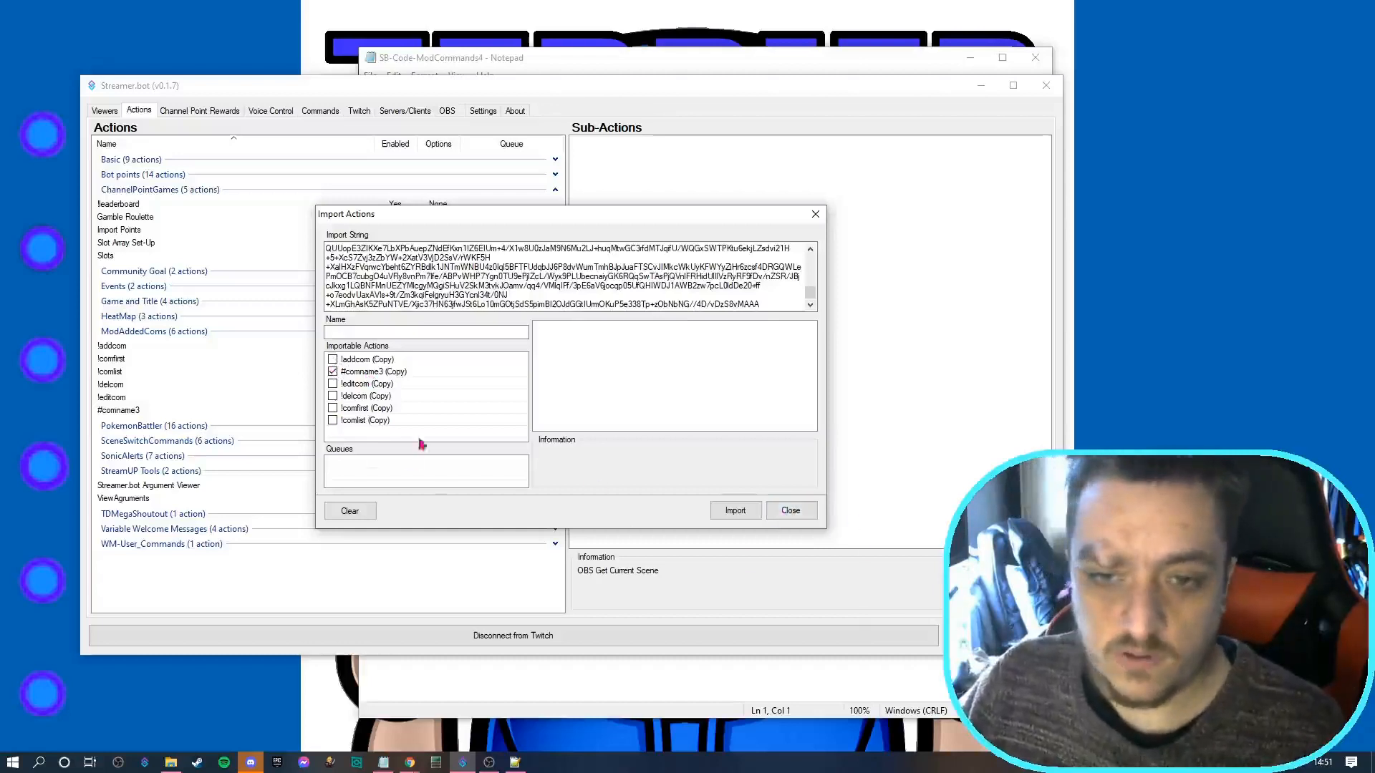
click(788, 510)
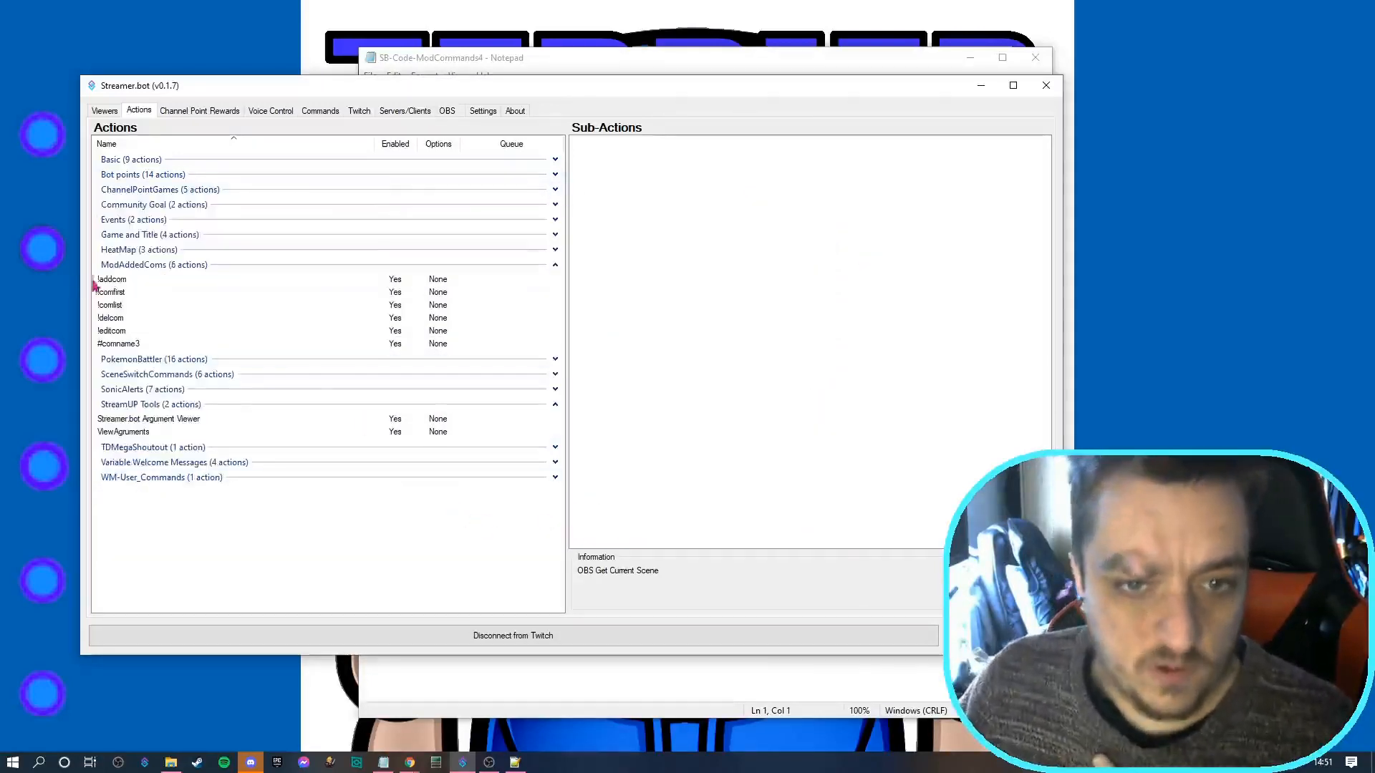
Inspect the !addcom action's Add Command Code sub-action, then view !comlist and !editcom
click(112, 280)
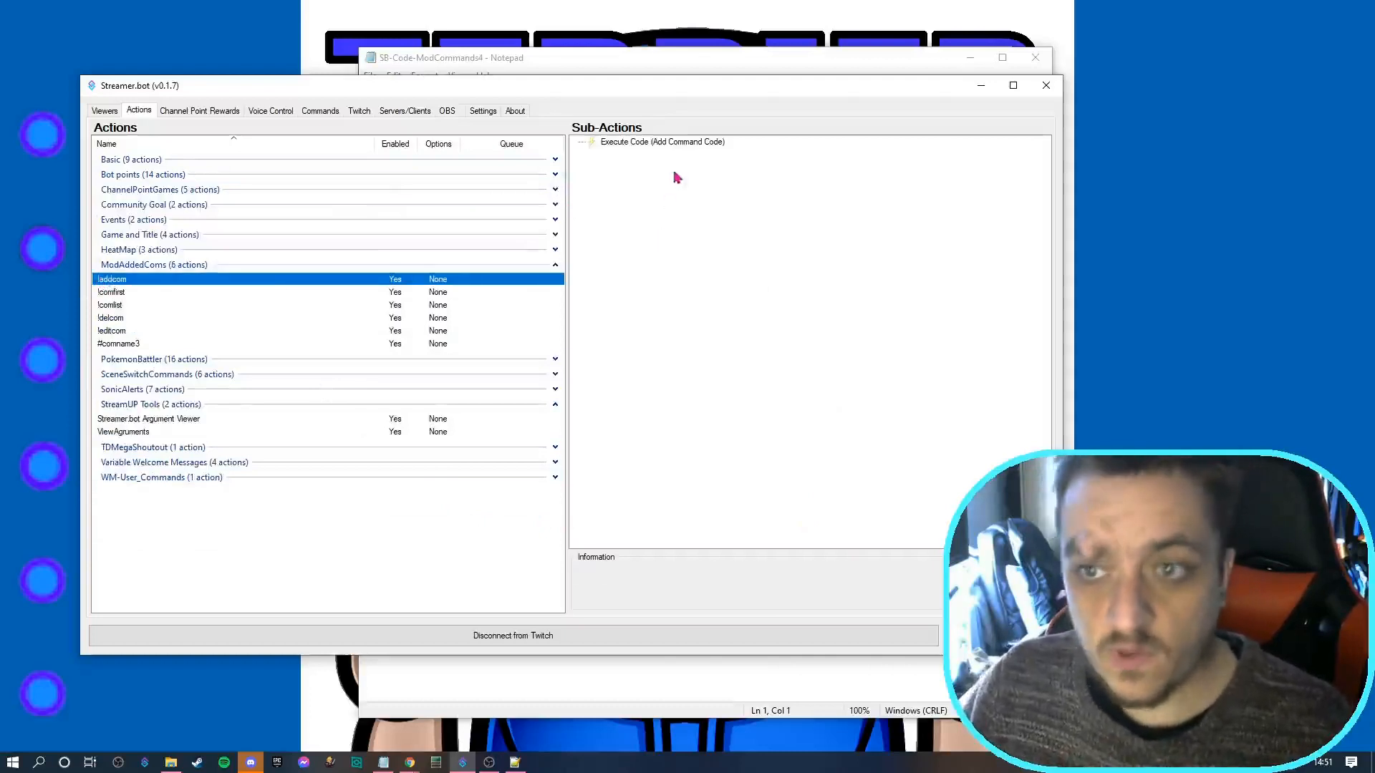
double_click(662, 141)
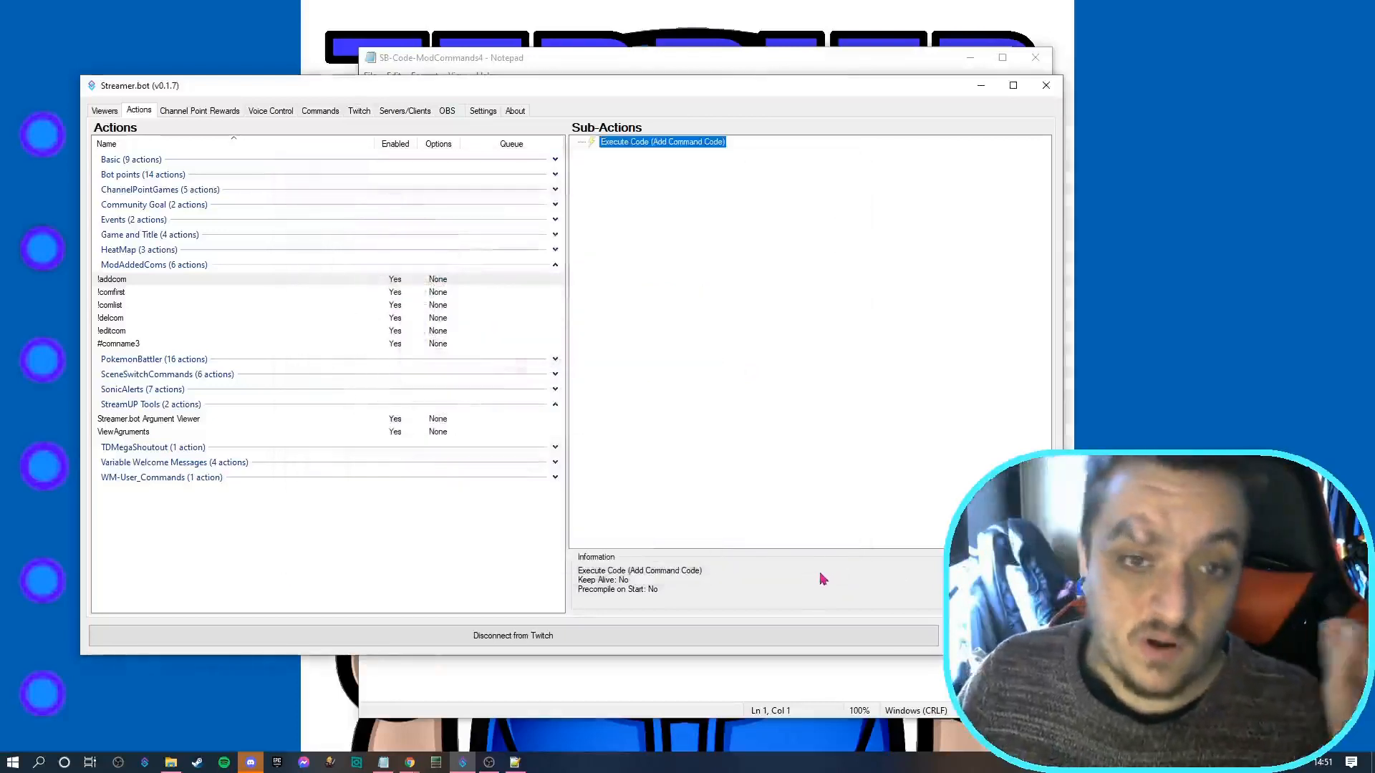
mouse_move(796, 604)
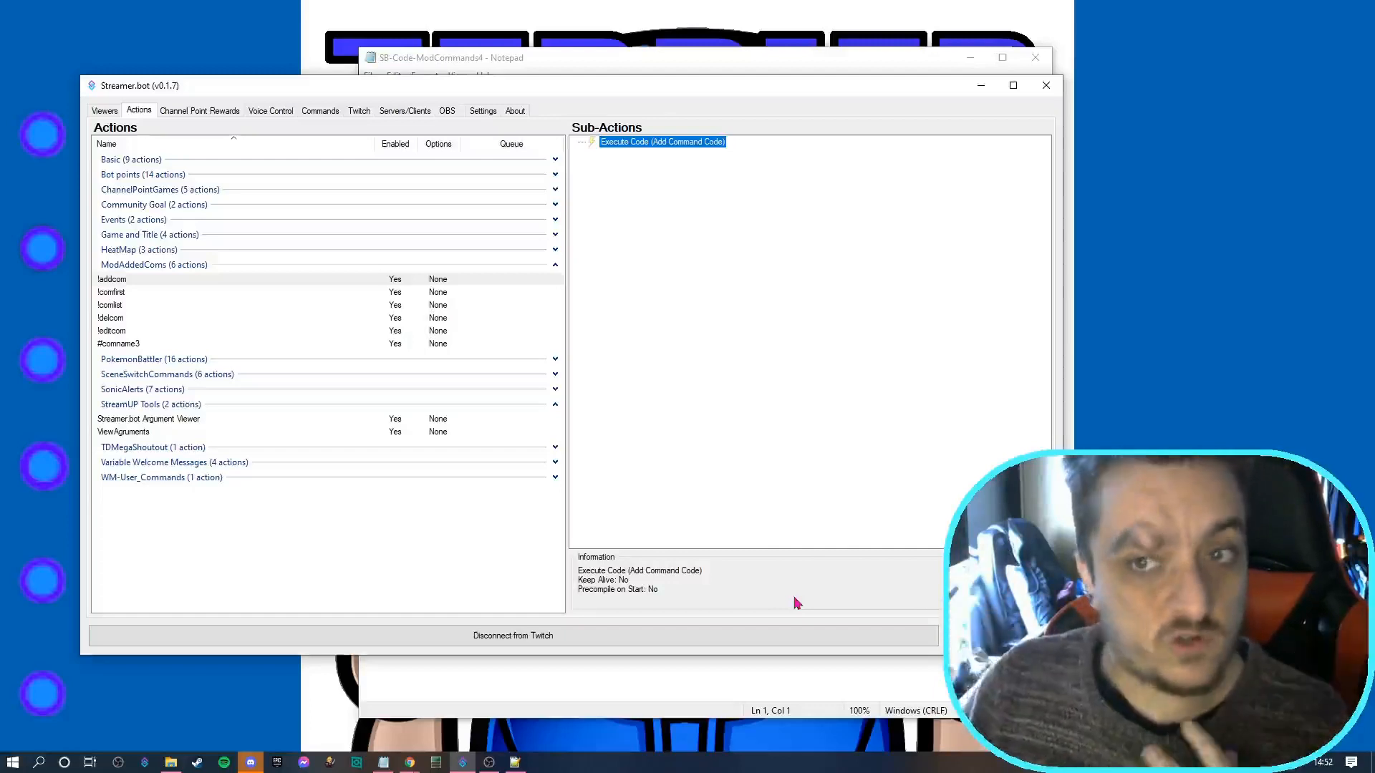
mouse_move(149, 330)
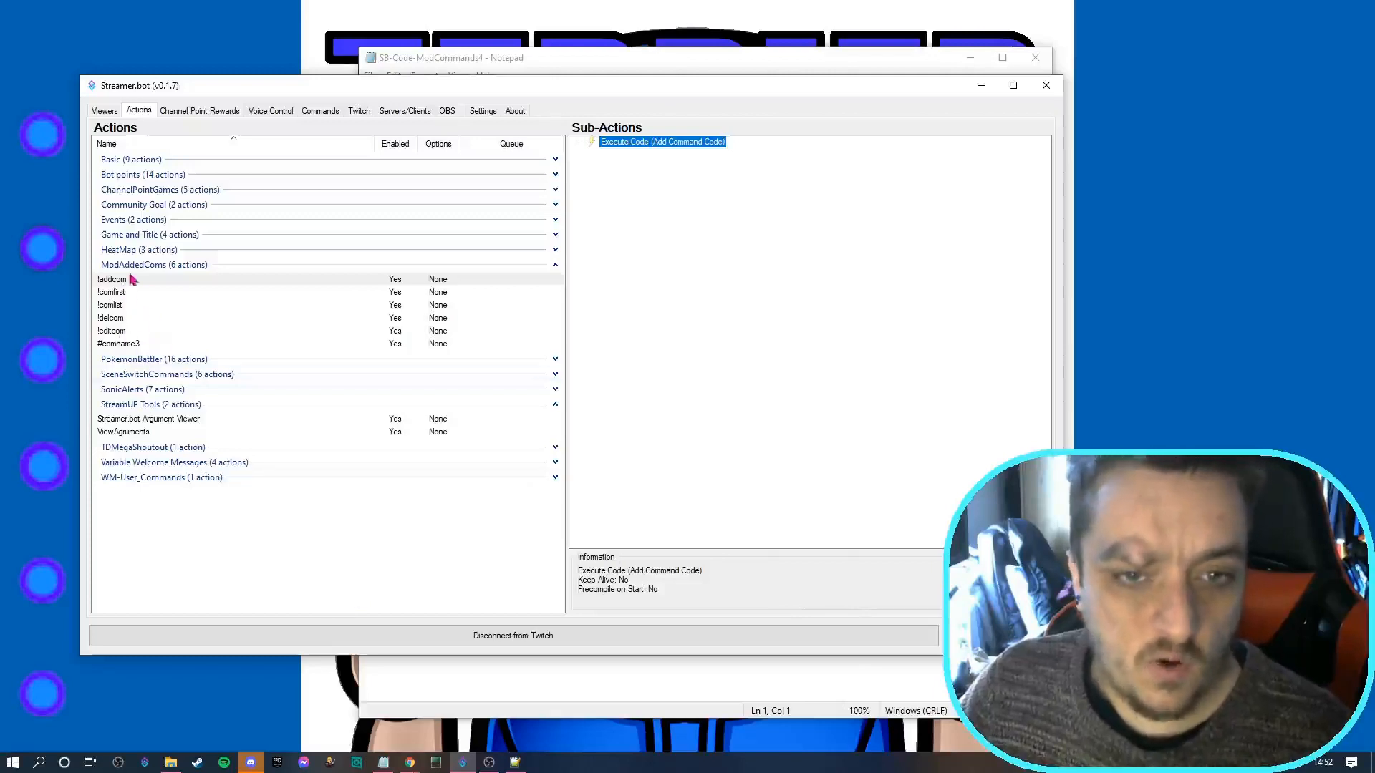
click(110, 304)
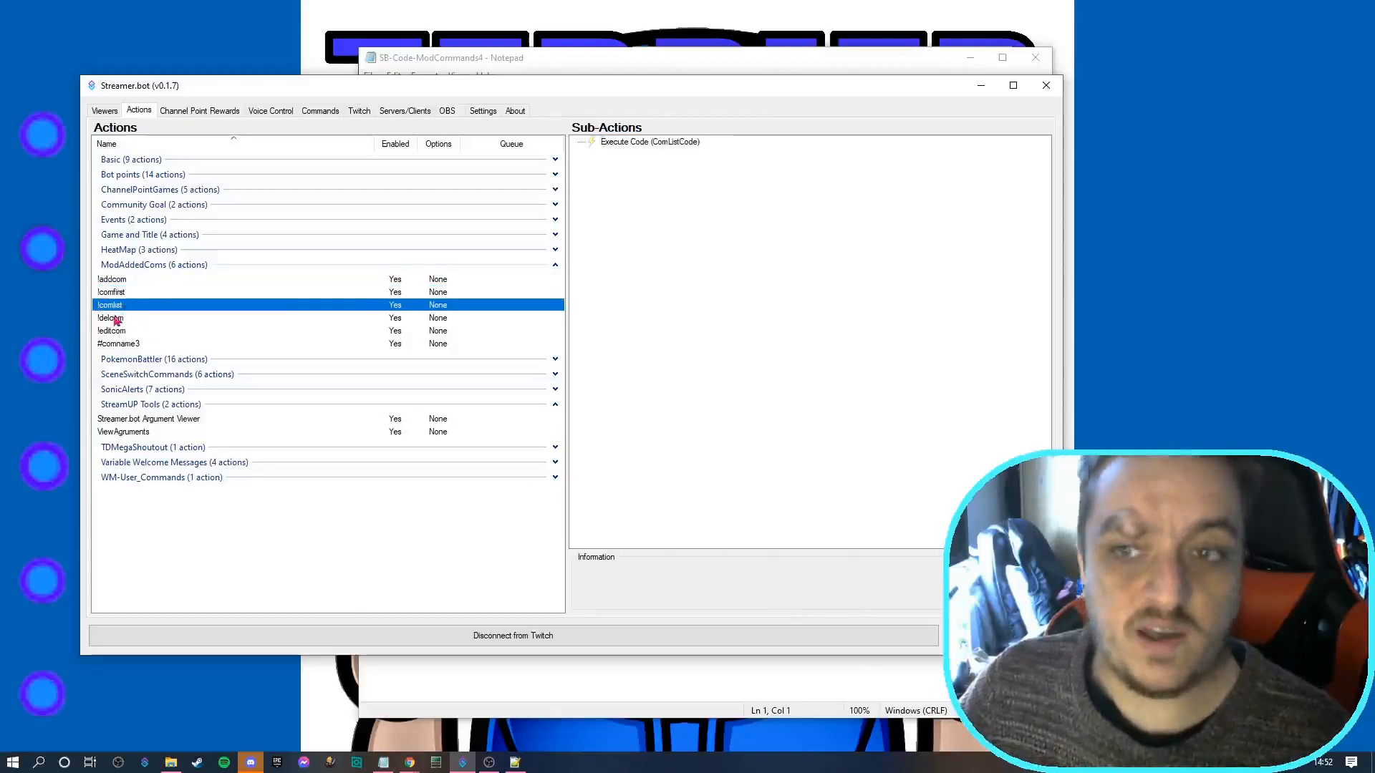
click(111, 331)
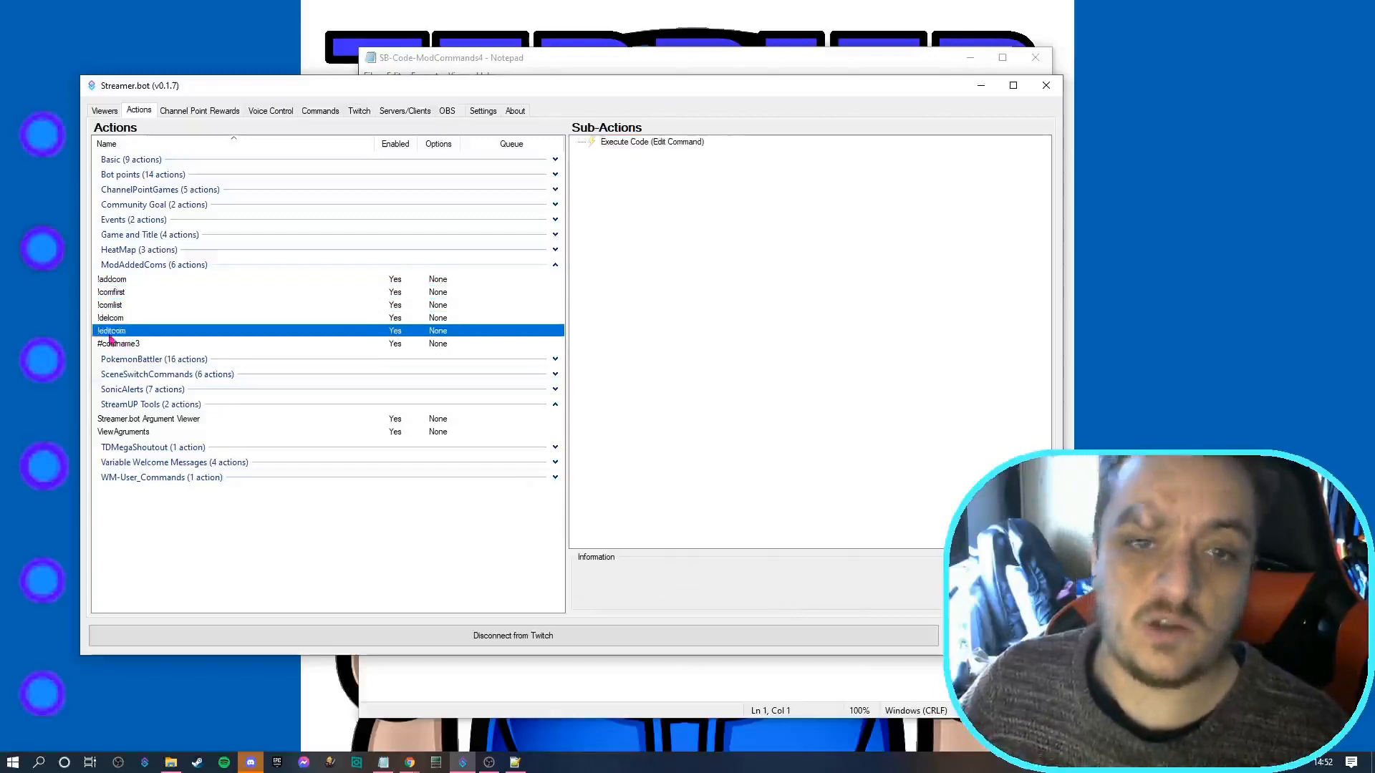
click(111, 279)
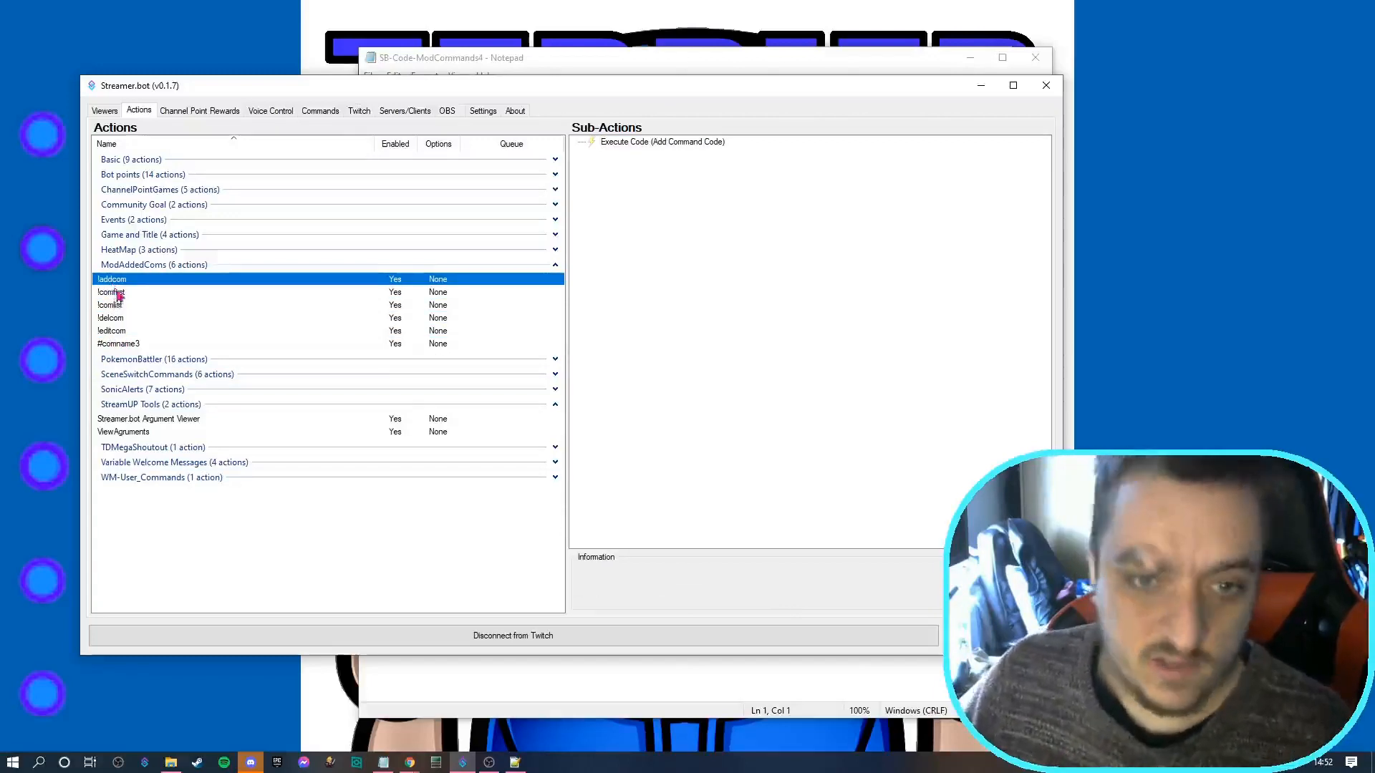
View the sub-actions of !delcom, !editcom, !comfirst and finally #comname3
click(111, 318)
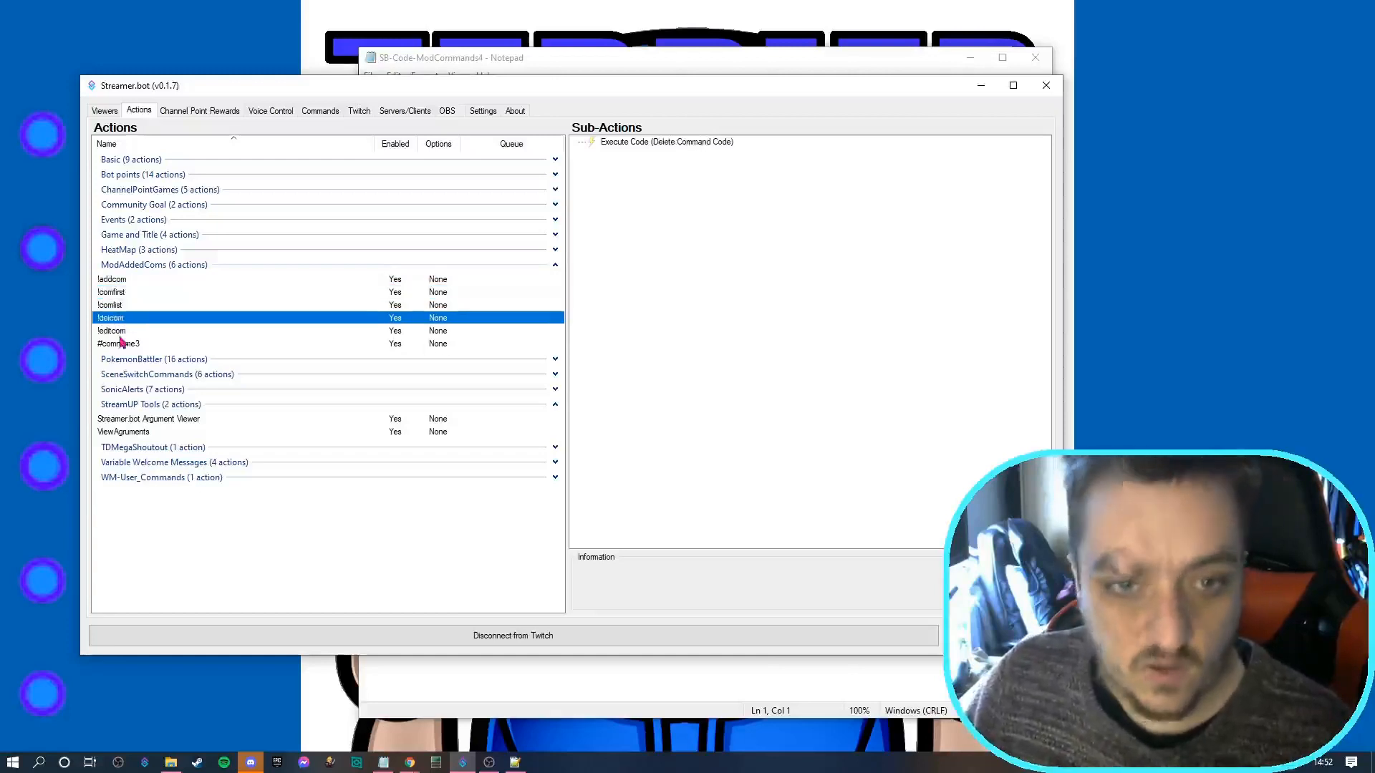
click(112, 331)
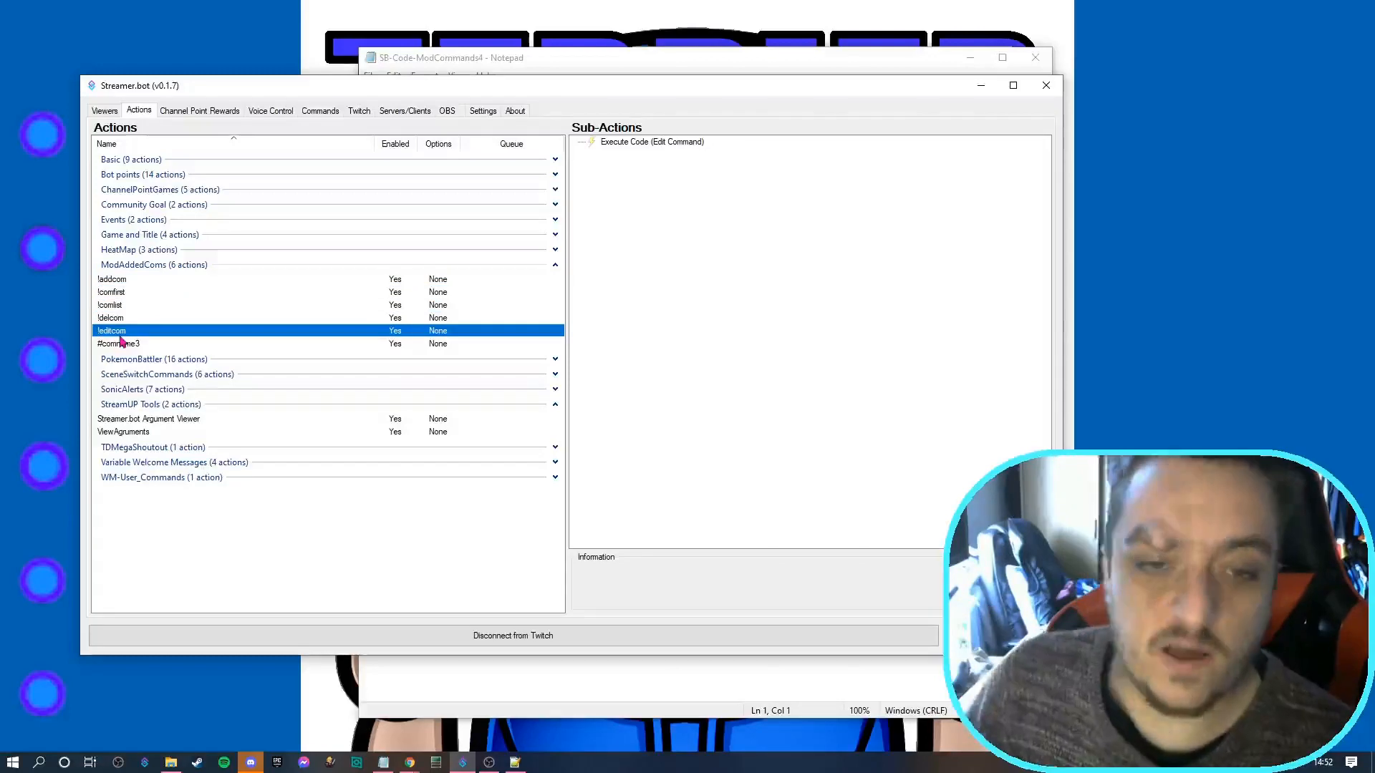
mouse_move(128, 309)
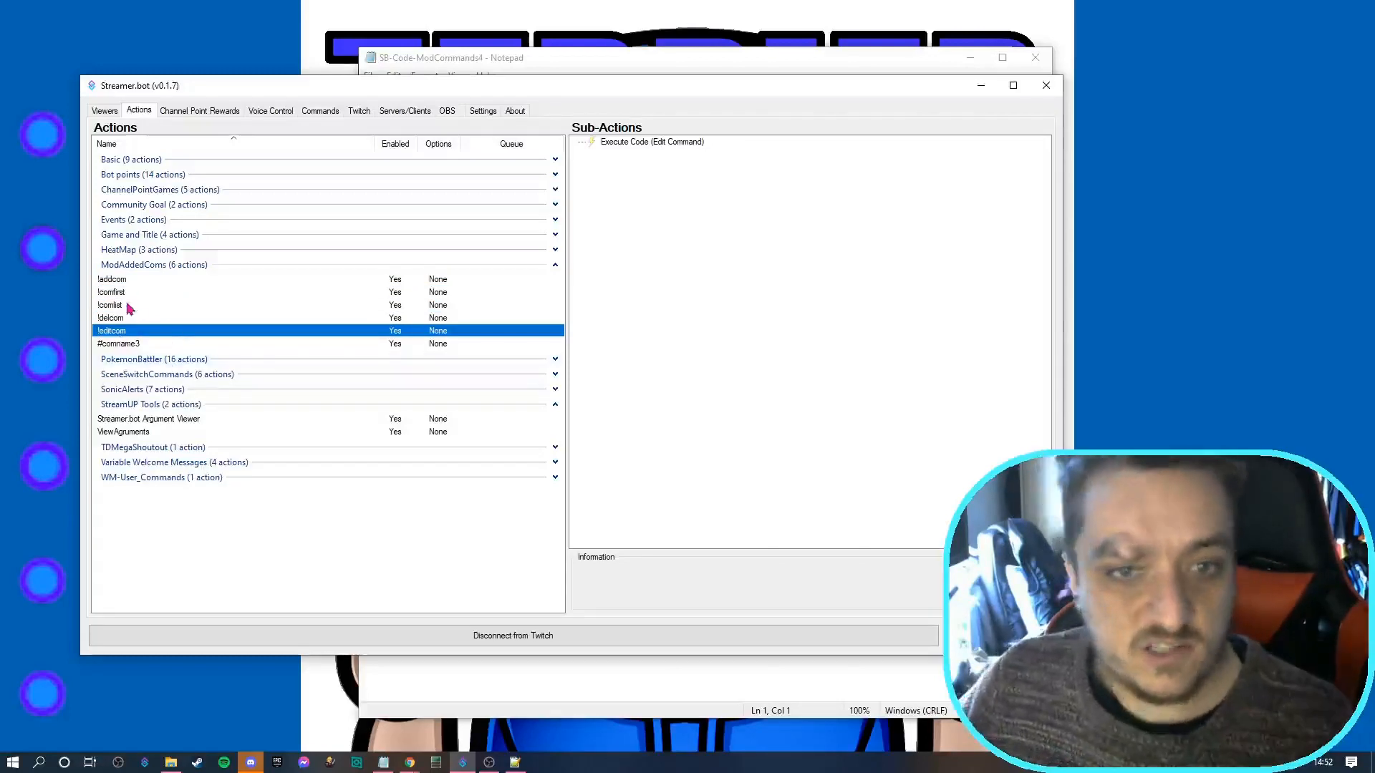
click(112, 292)
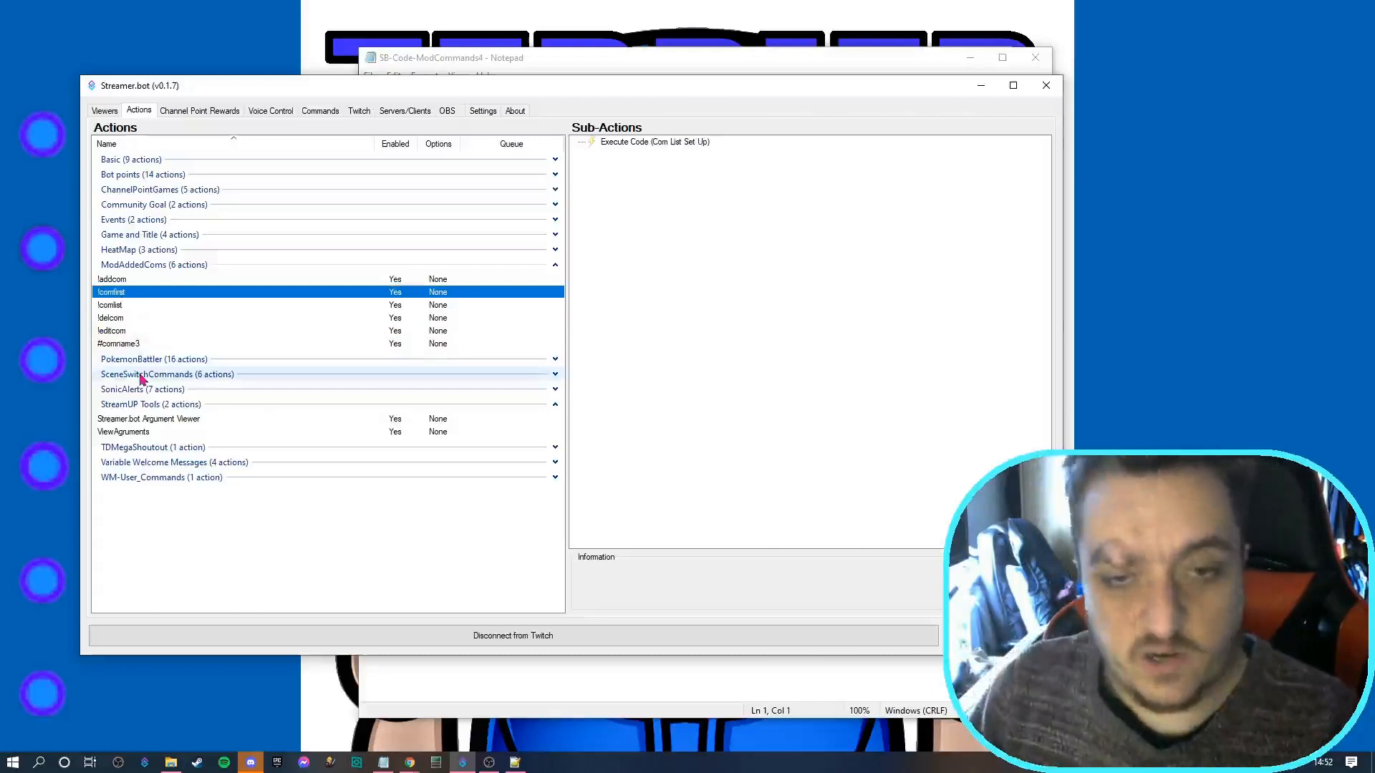
click(118, 342)
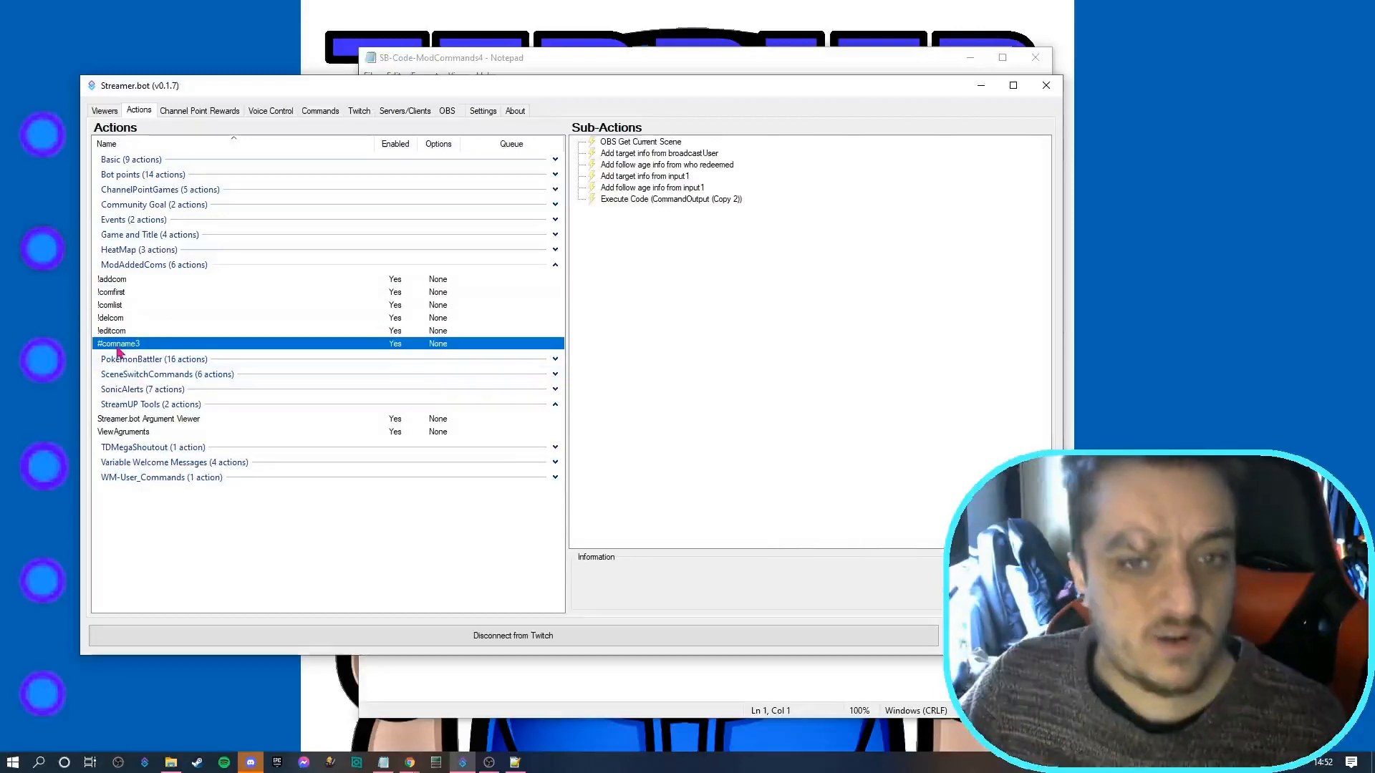
mouse_move(282, 120)
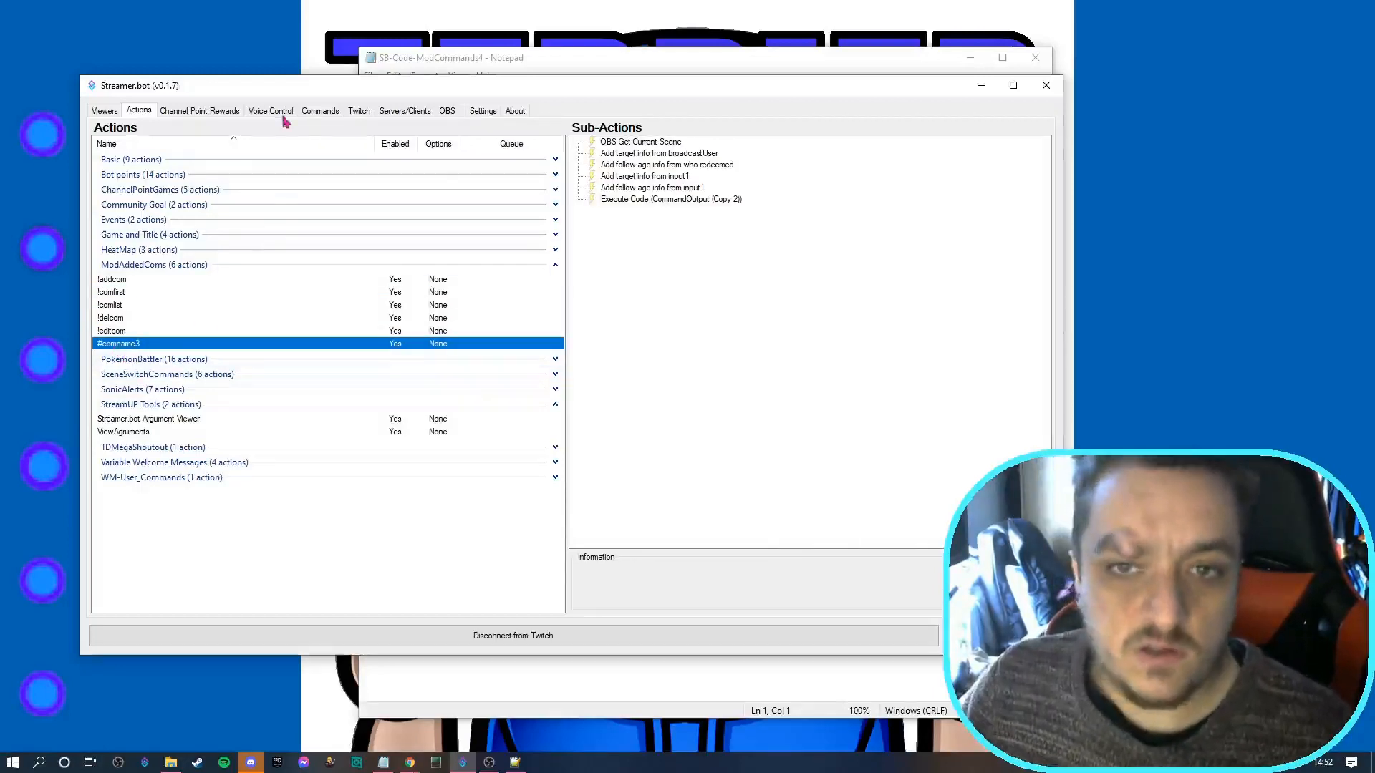
Review the '!' regex command in Edit Command under Commands, confirm it, and return to Actions
click(320, 110)
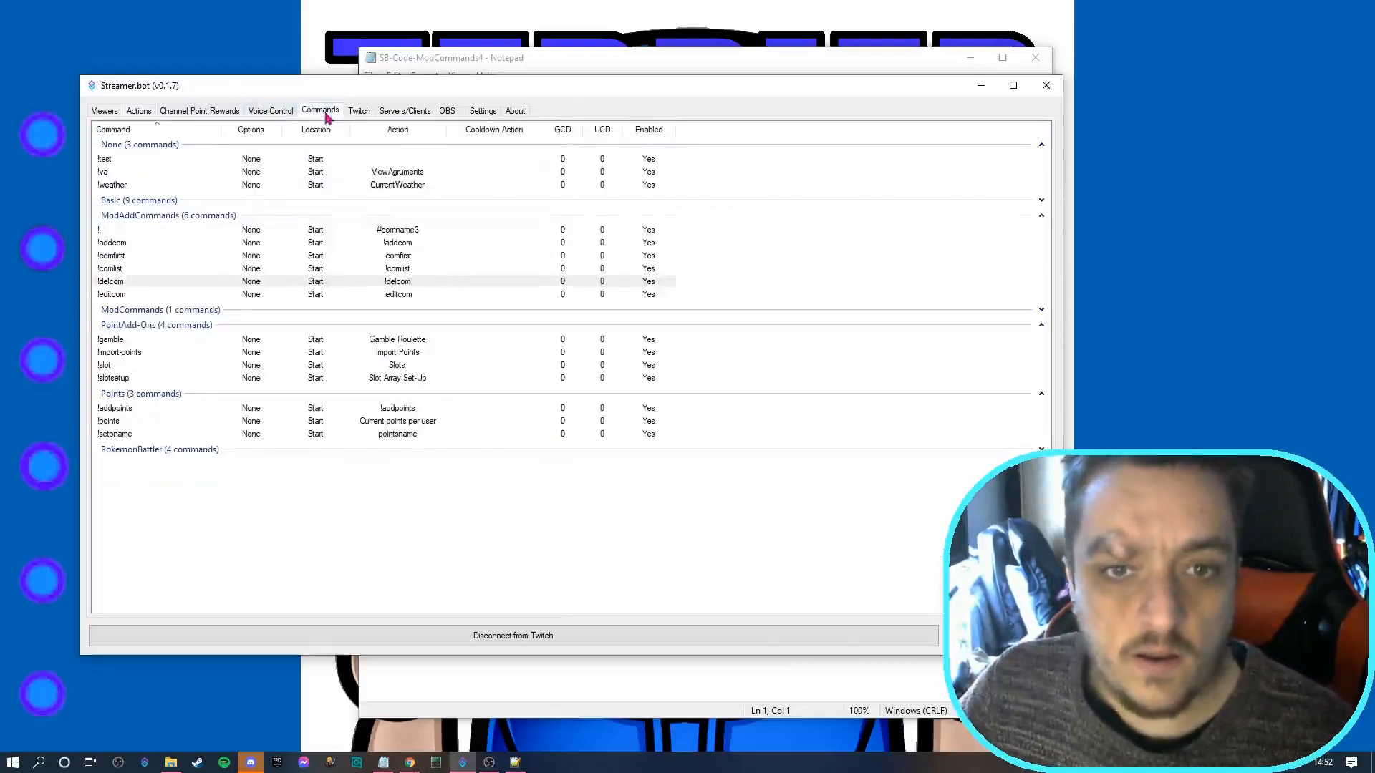
click(132, 229)
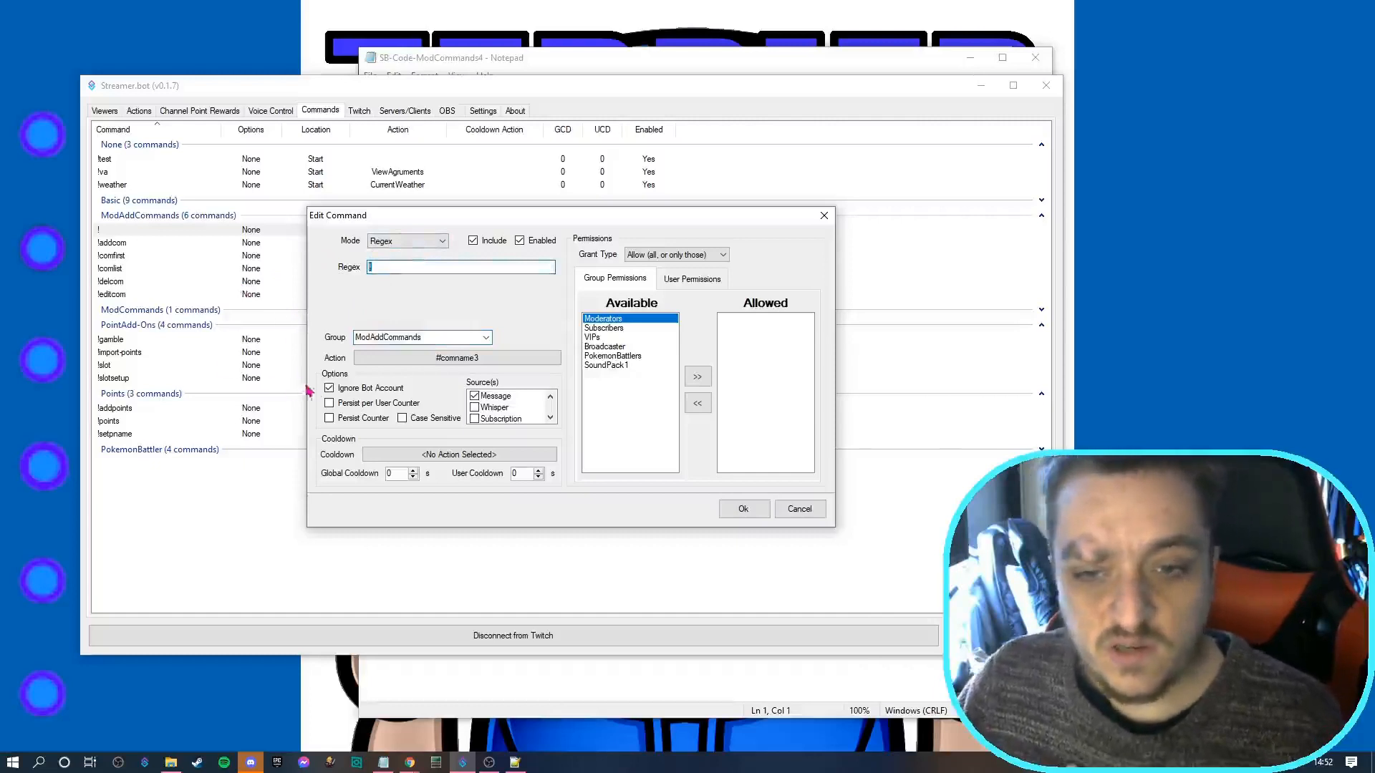
click(457, 357)
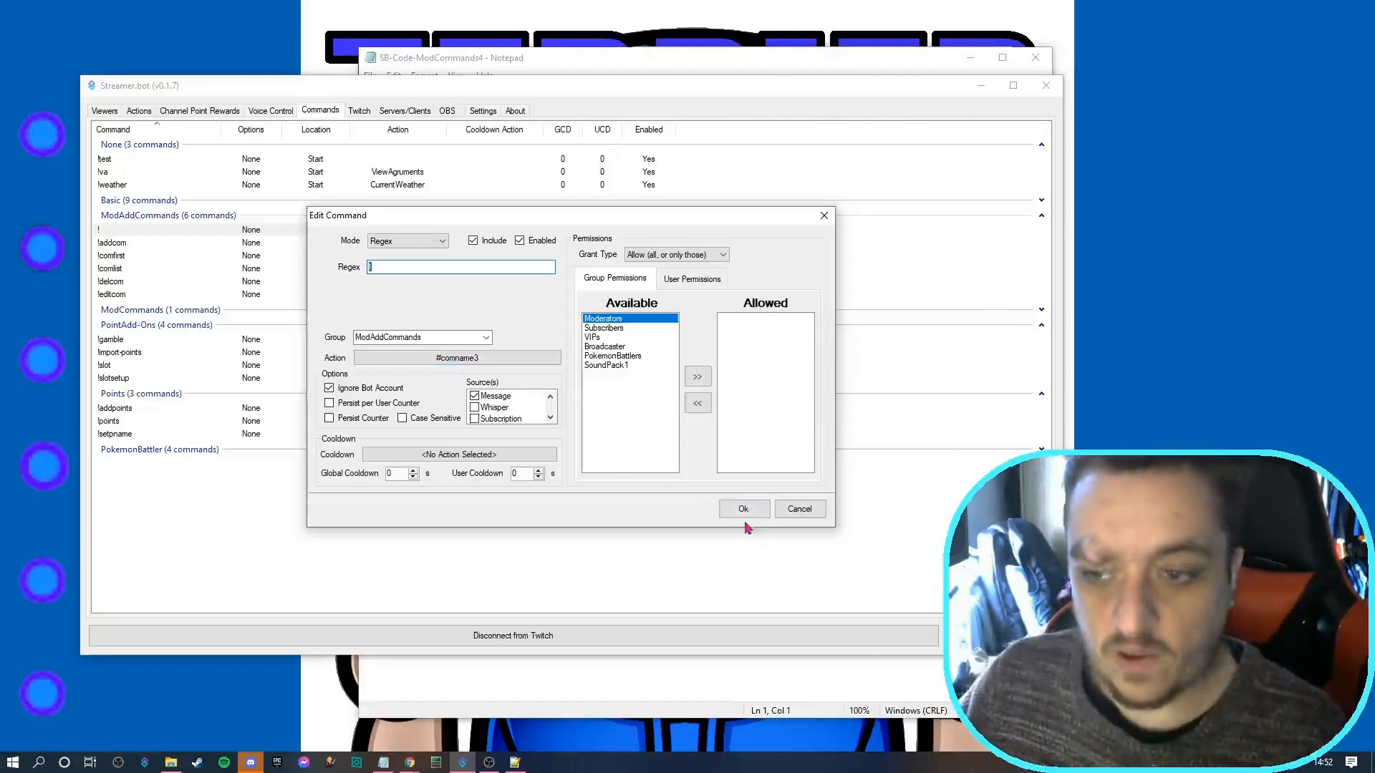
click(743, 508)
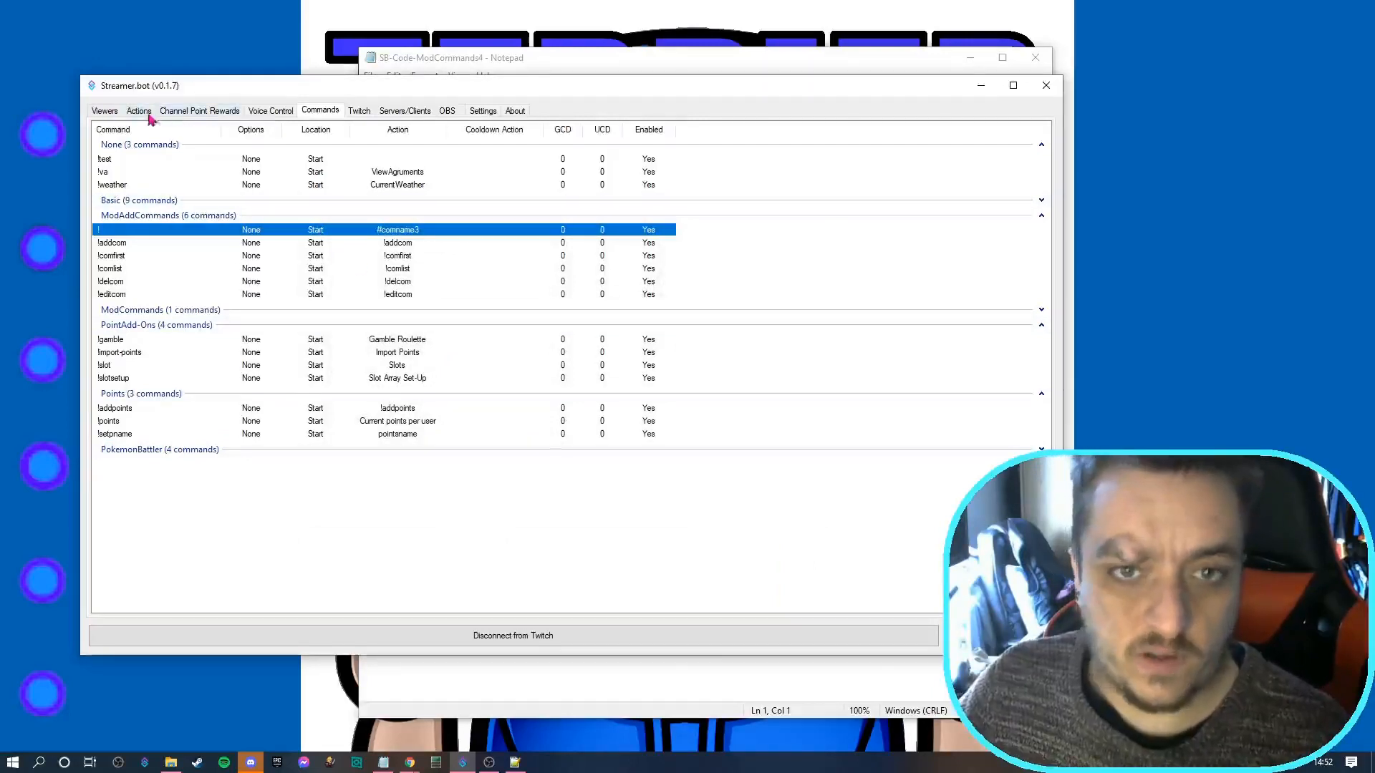
click(139, 110)
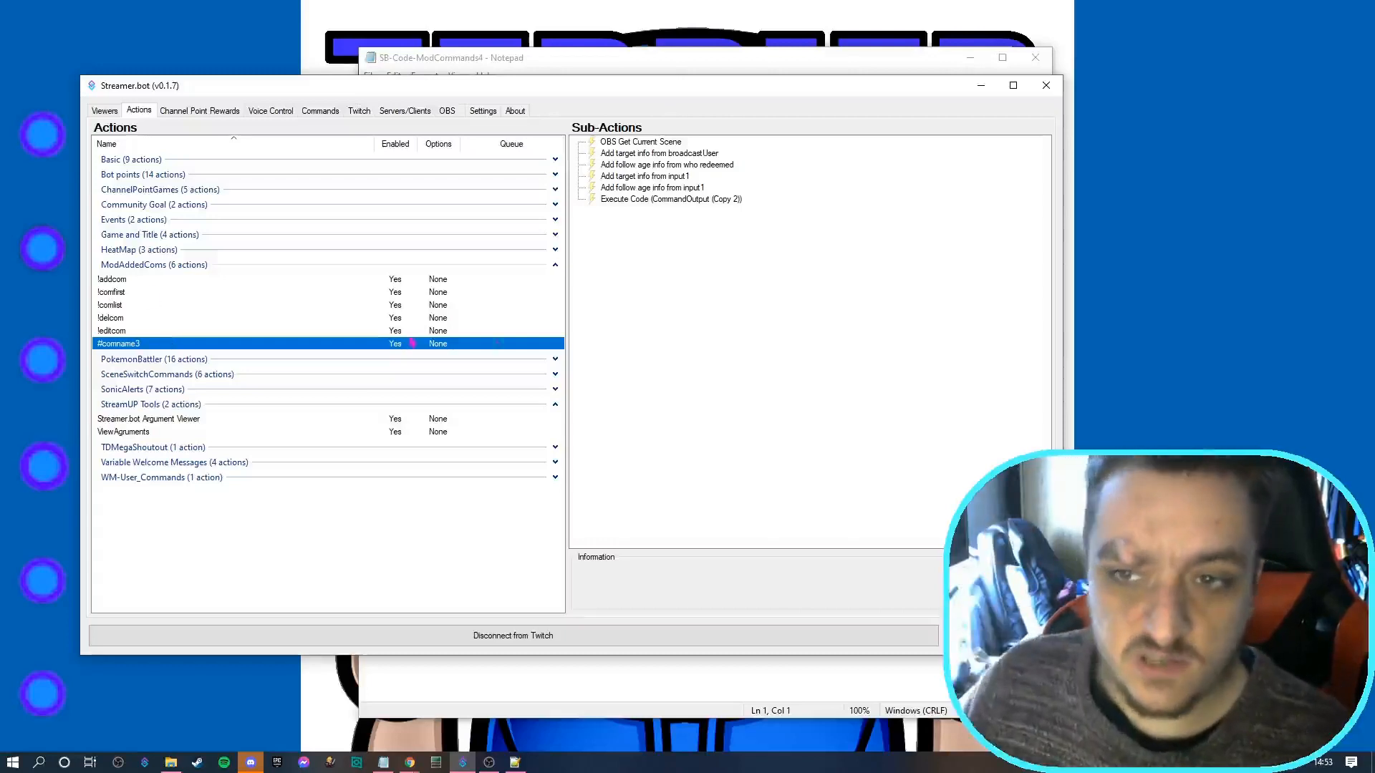
click(650, 175)
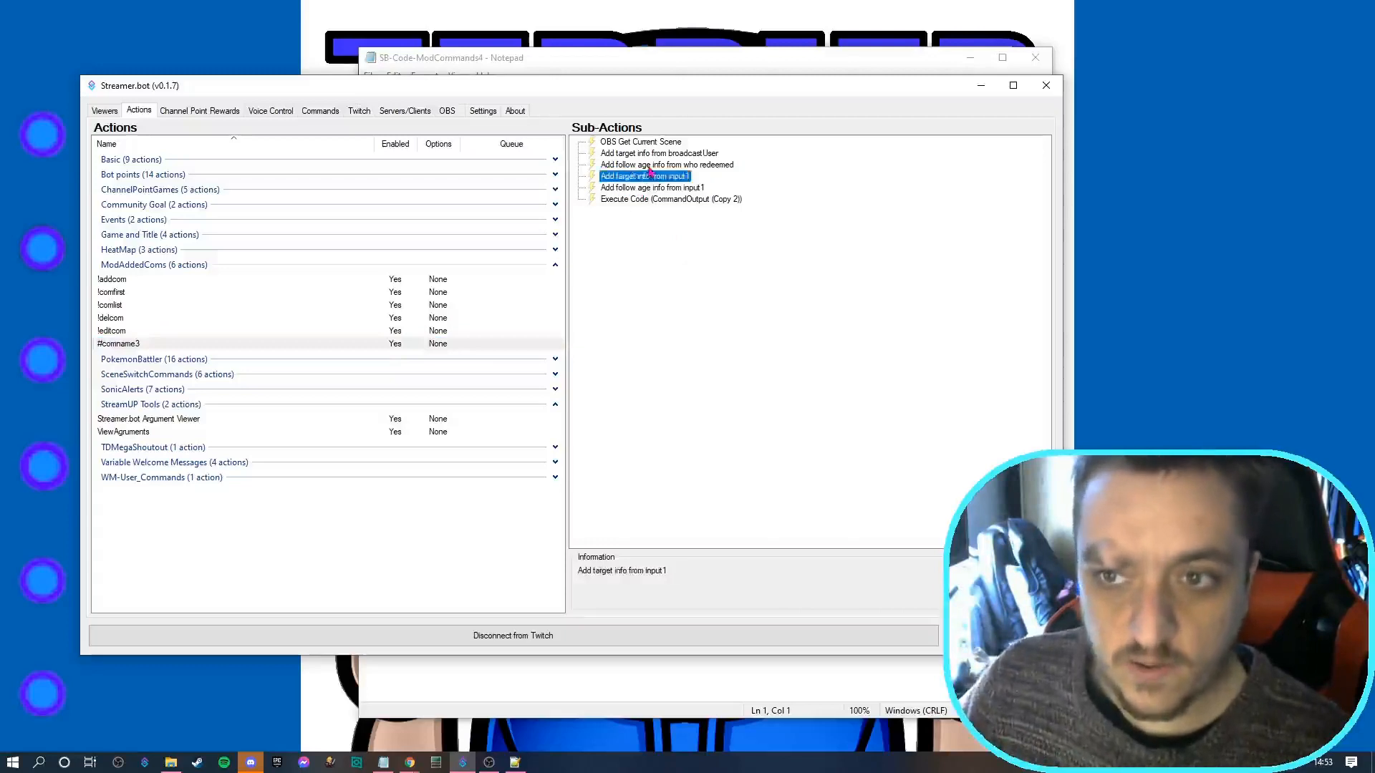
click(640, 141)
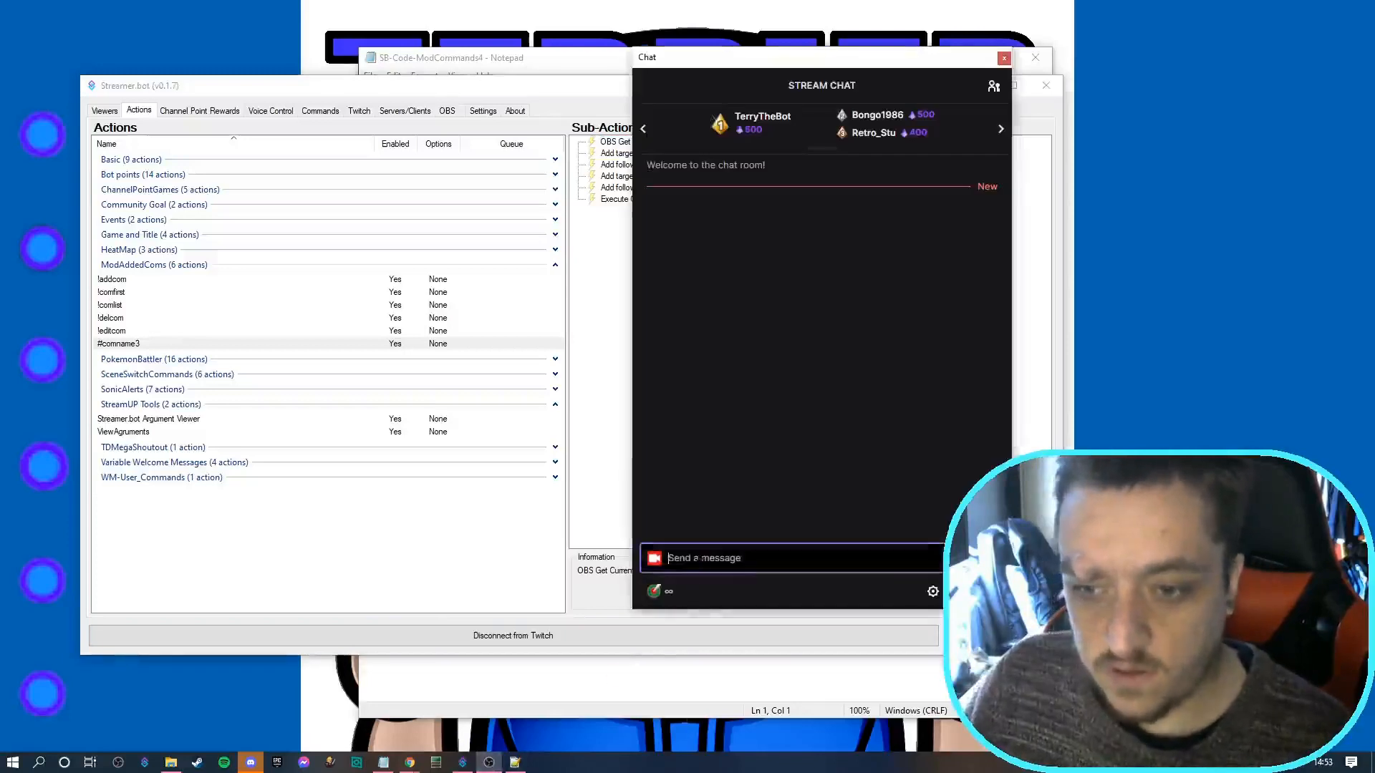
text(!va)
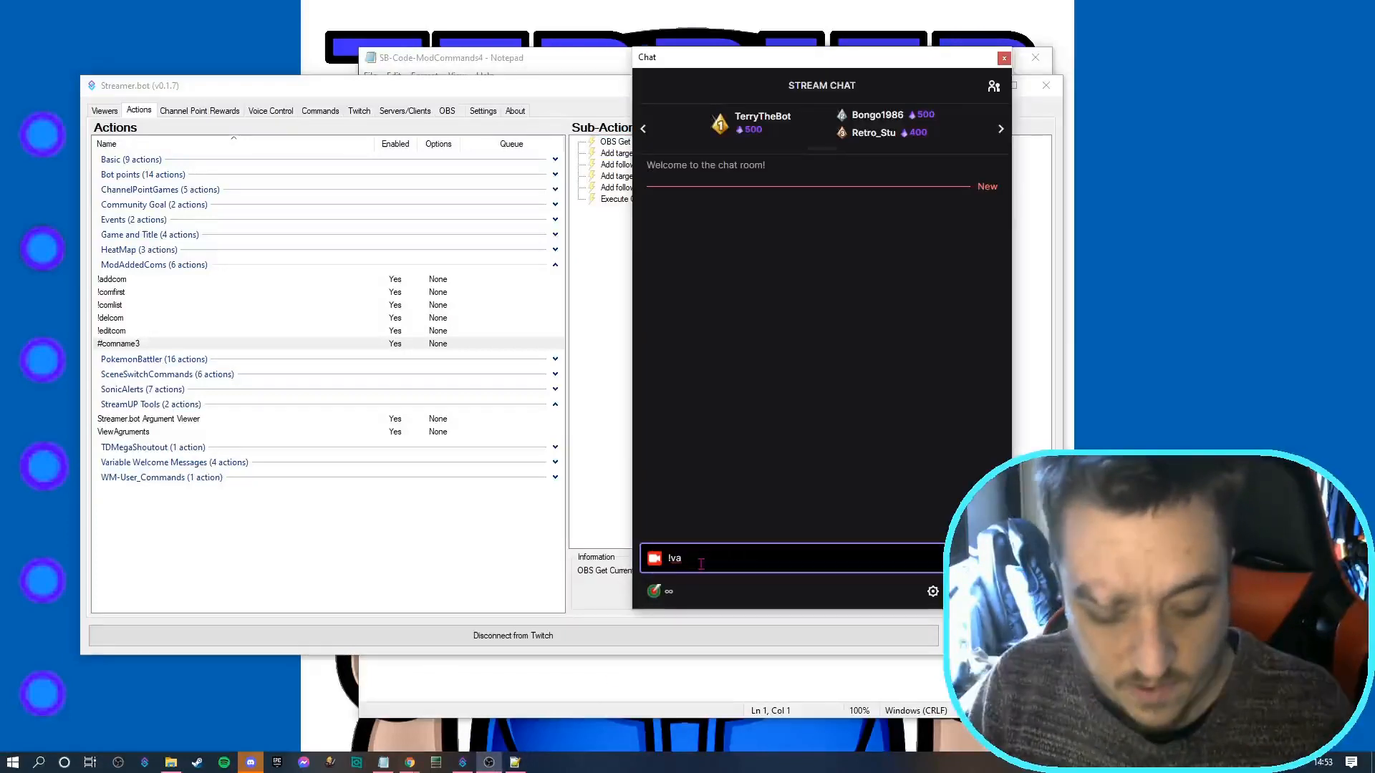
text(Gow)
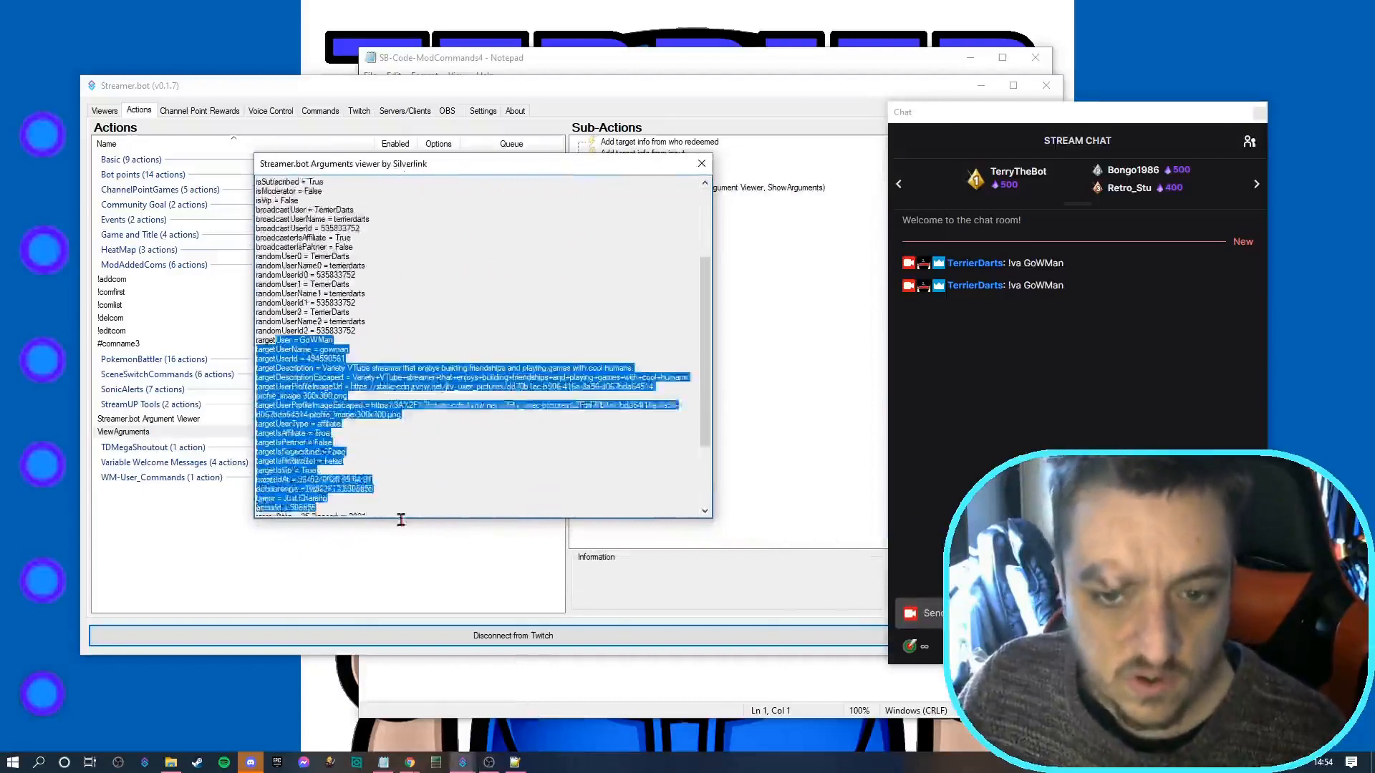
Scroll the Arguments viewer to targetDescription and add a test command replying with %targetDescription%
scroll(down, 3)
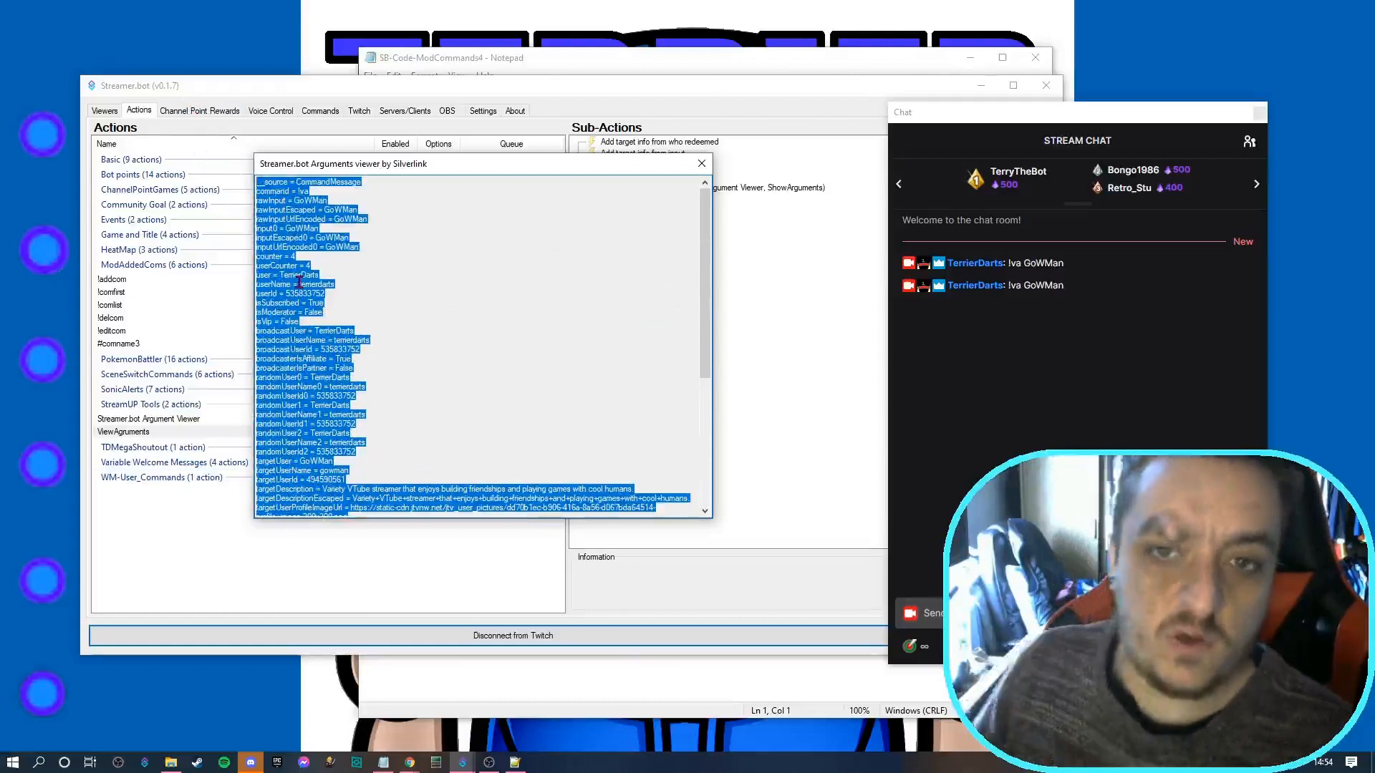
mouse_move(666, 212)
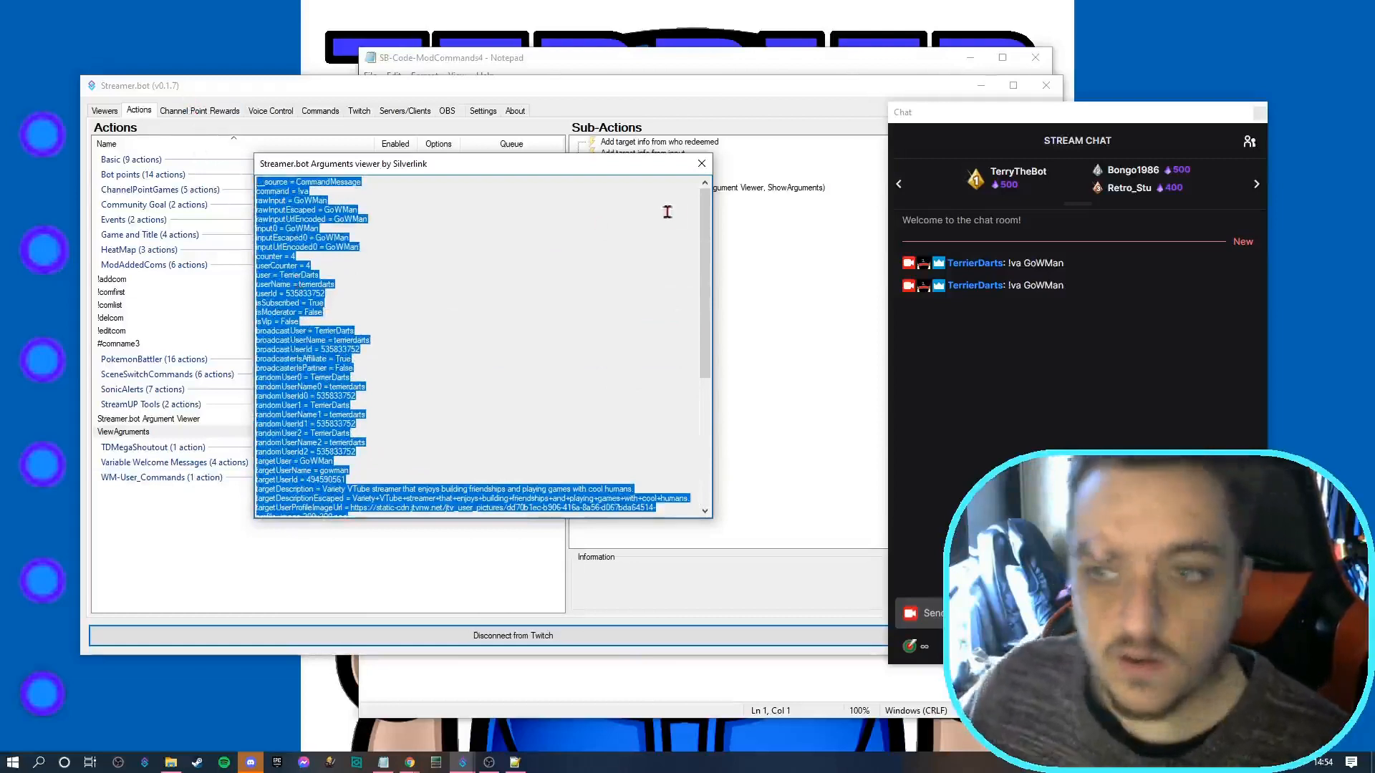
click(700, 164)
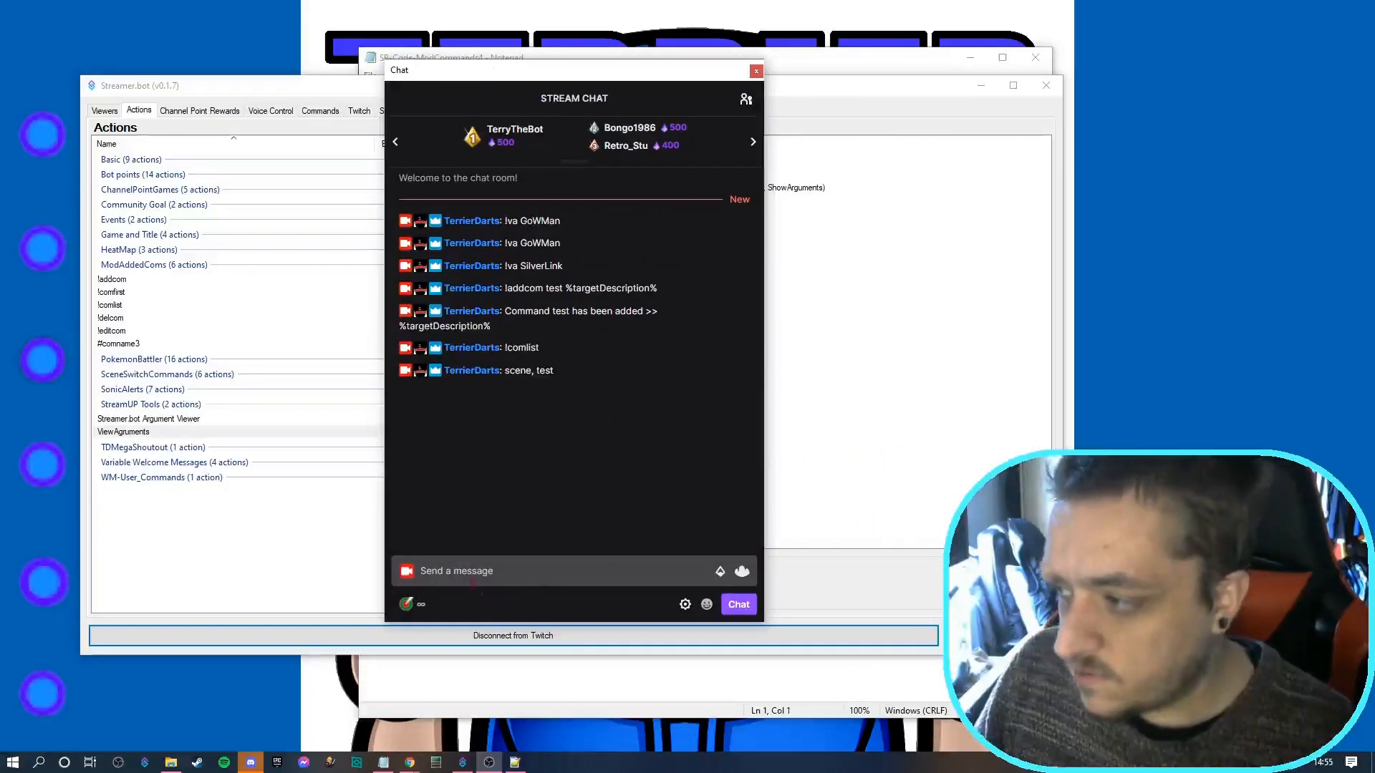
Send '!test SilverLink' and '!test GowMan' so each user's channel description is posted
text(!test)
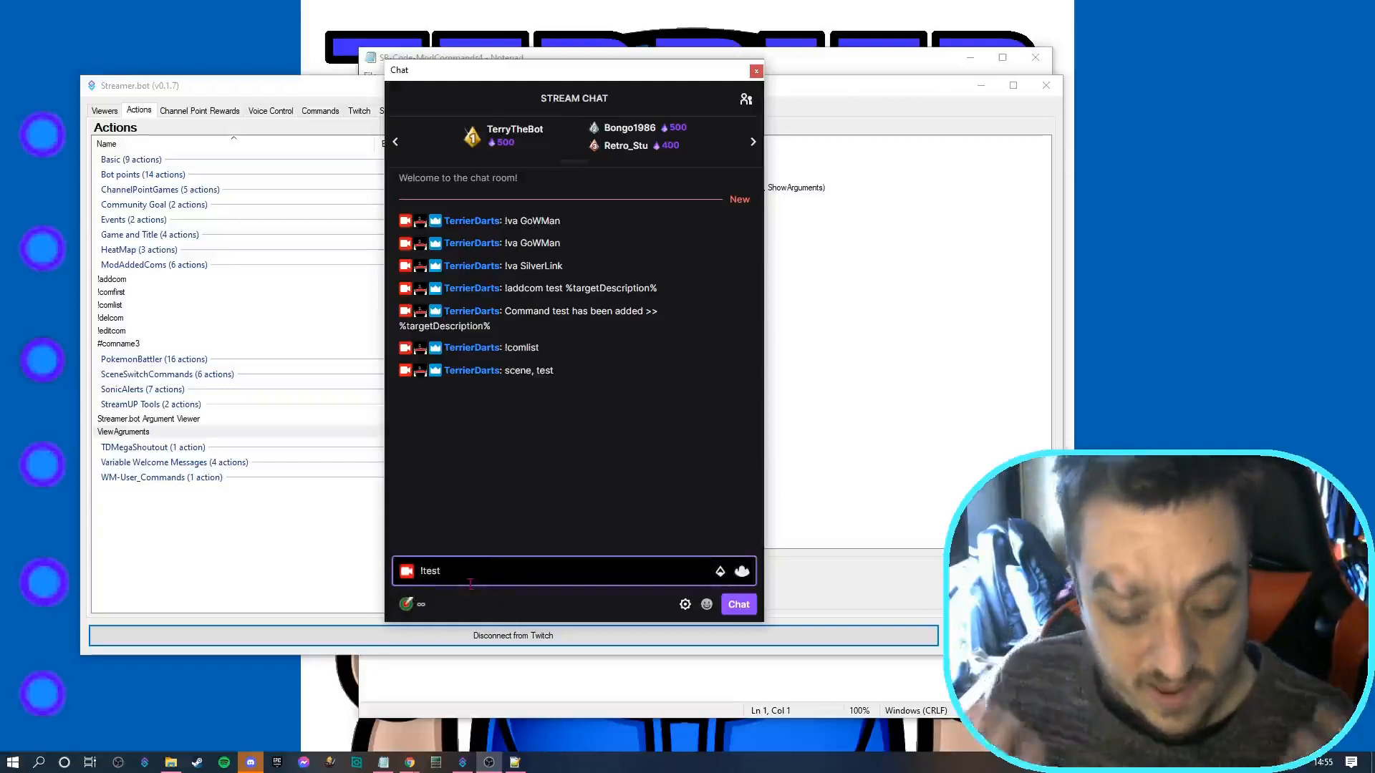
text(Silver)
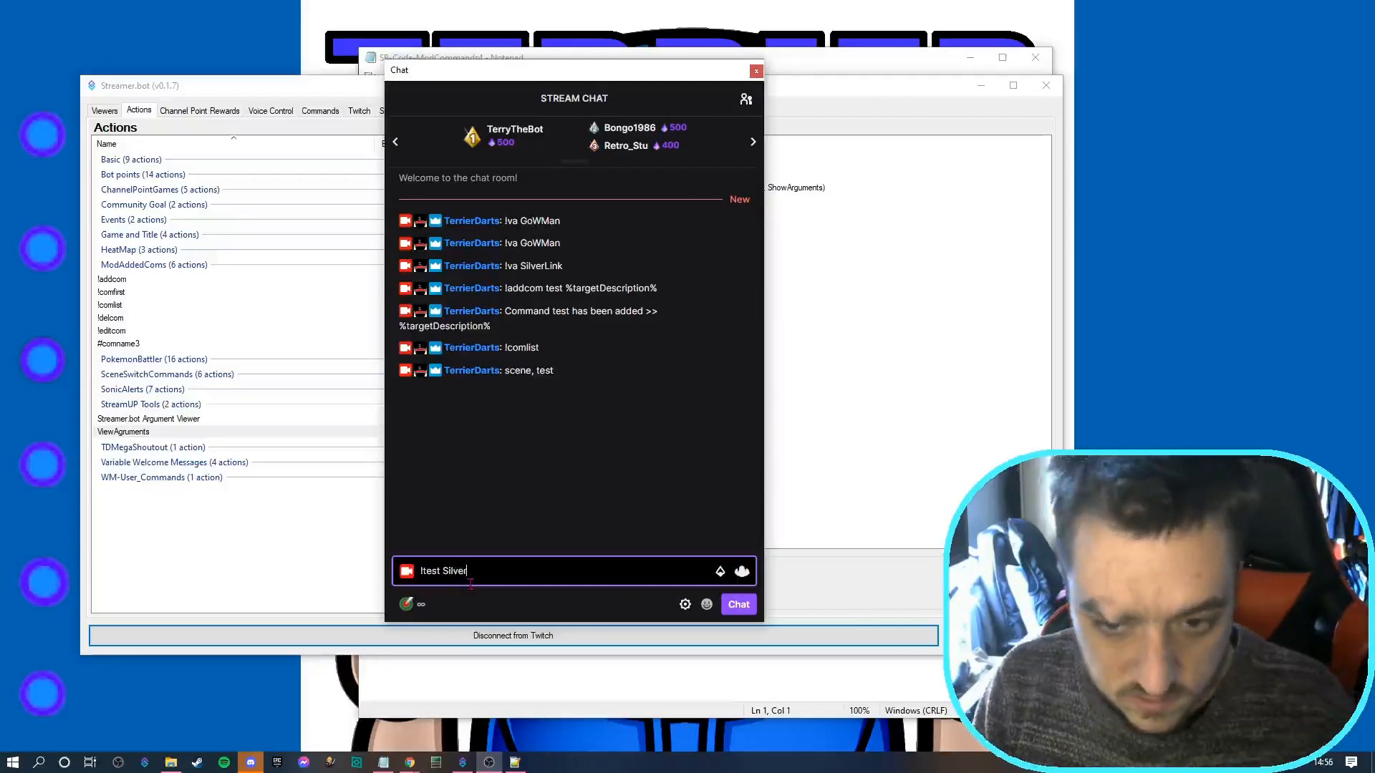
text(Link)
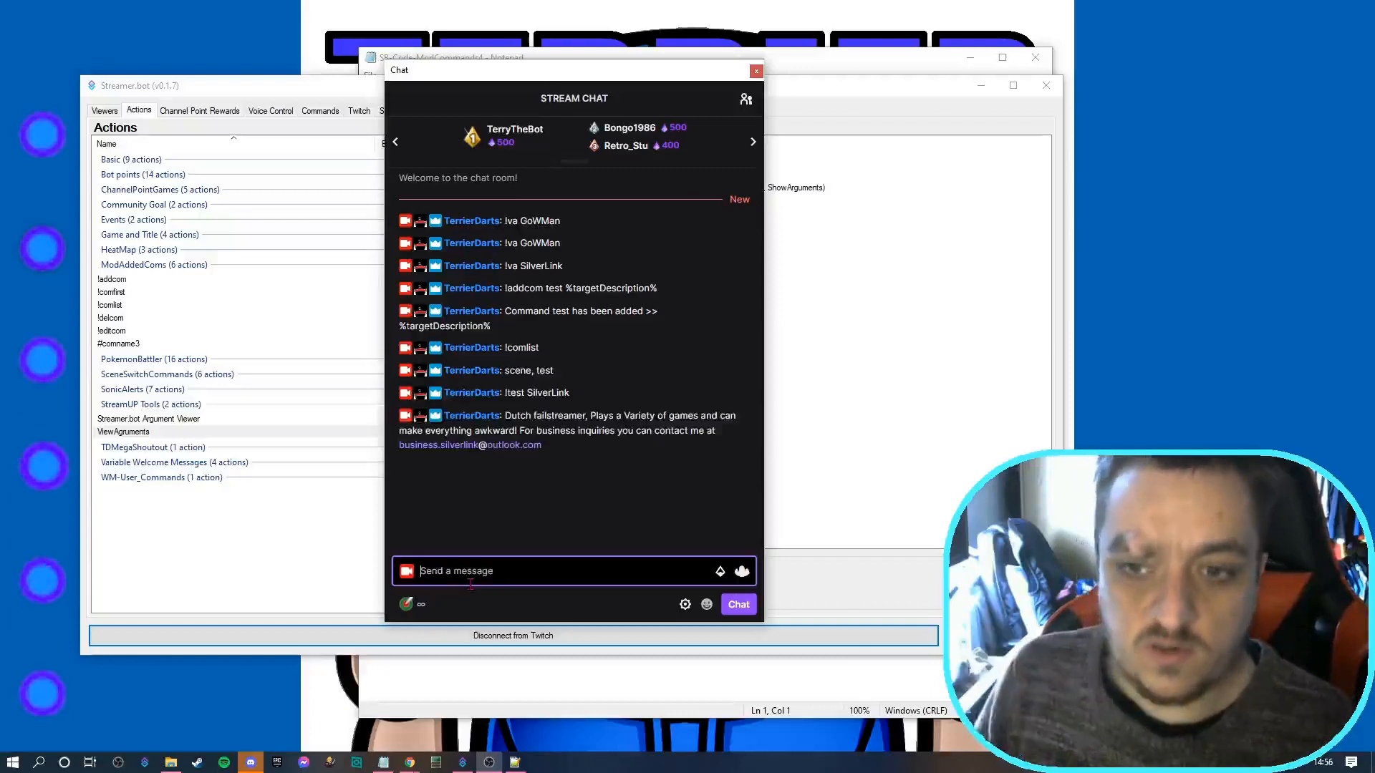
text(!)
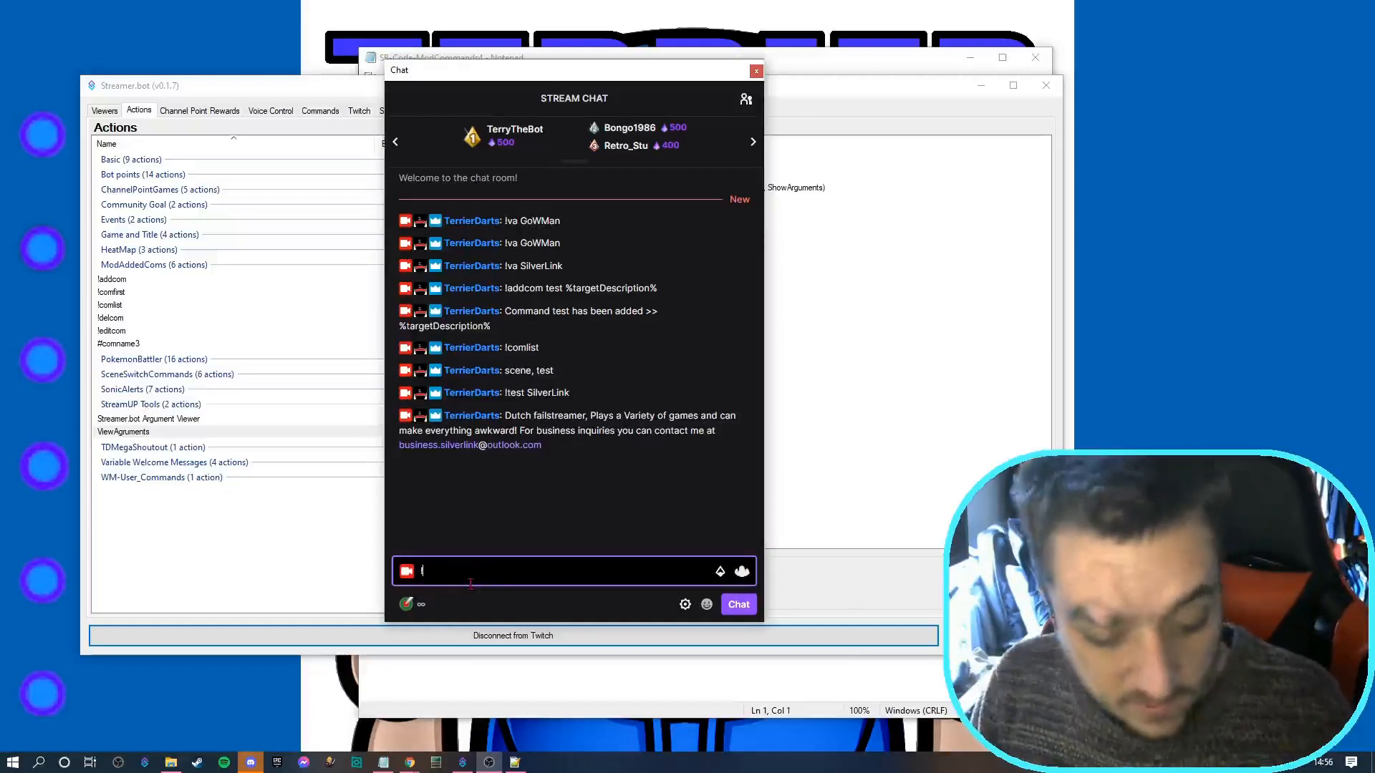
text(test)
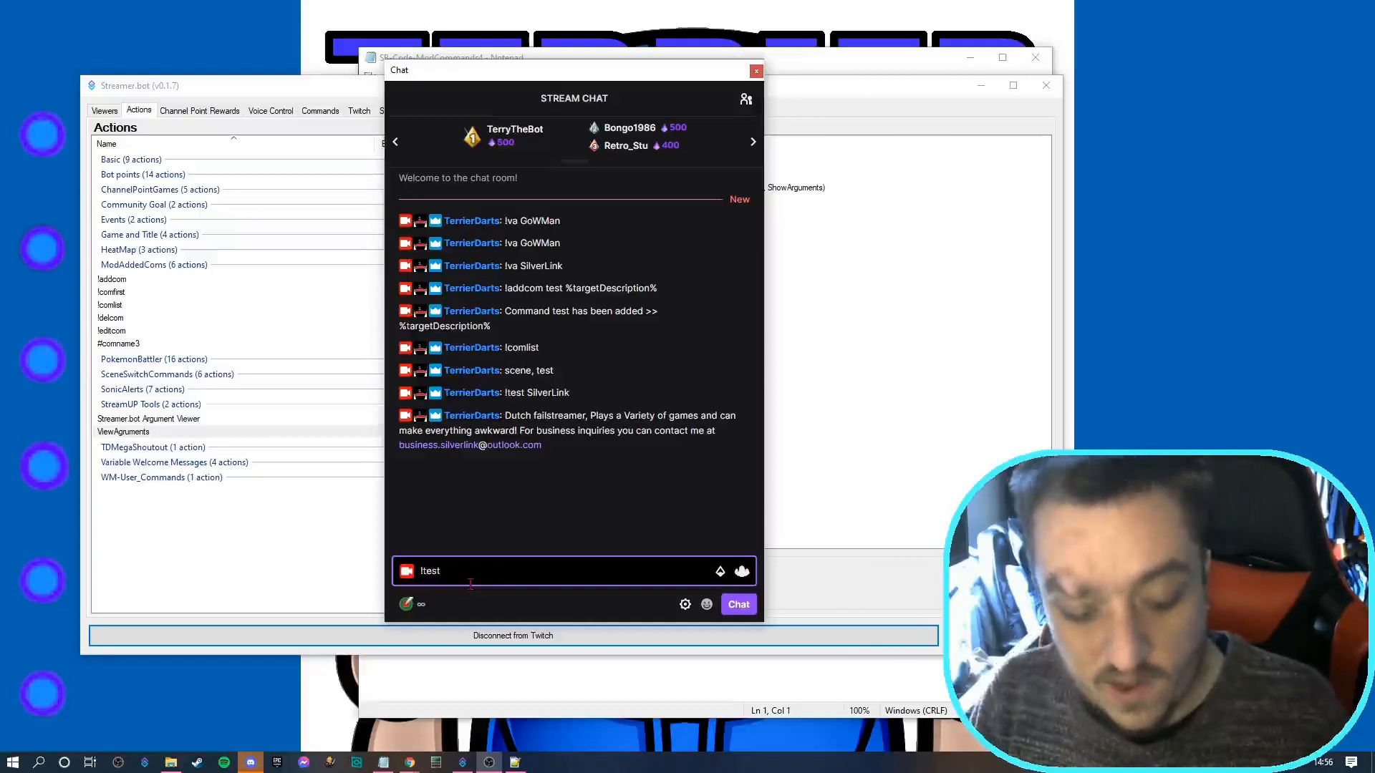
text(GowM)
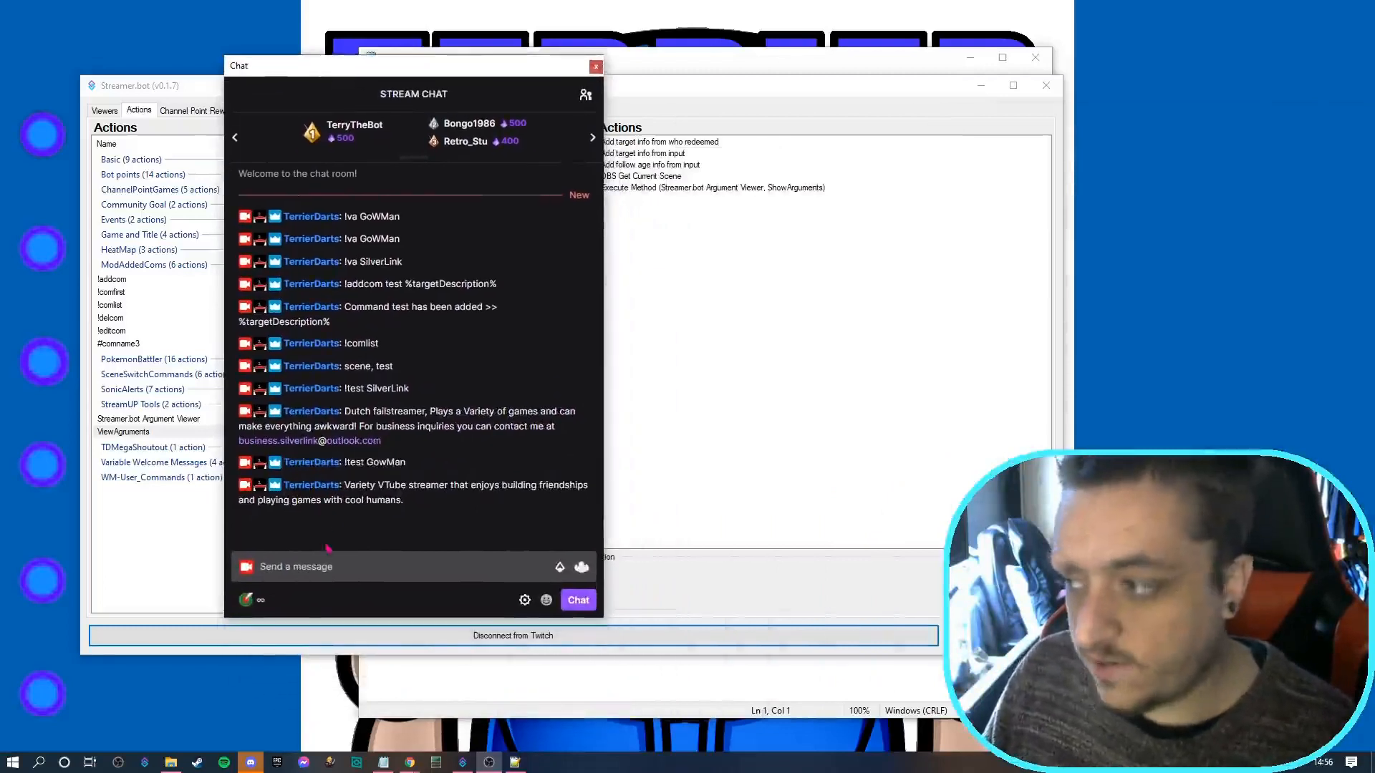
text(ls)
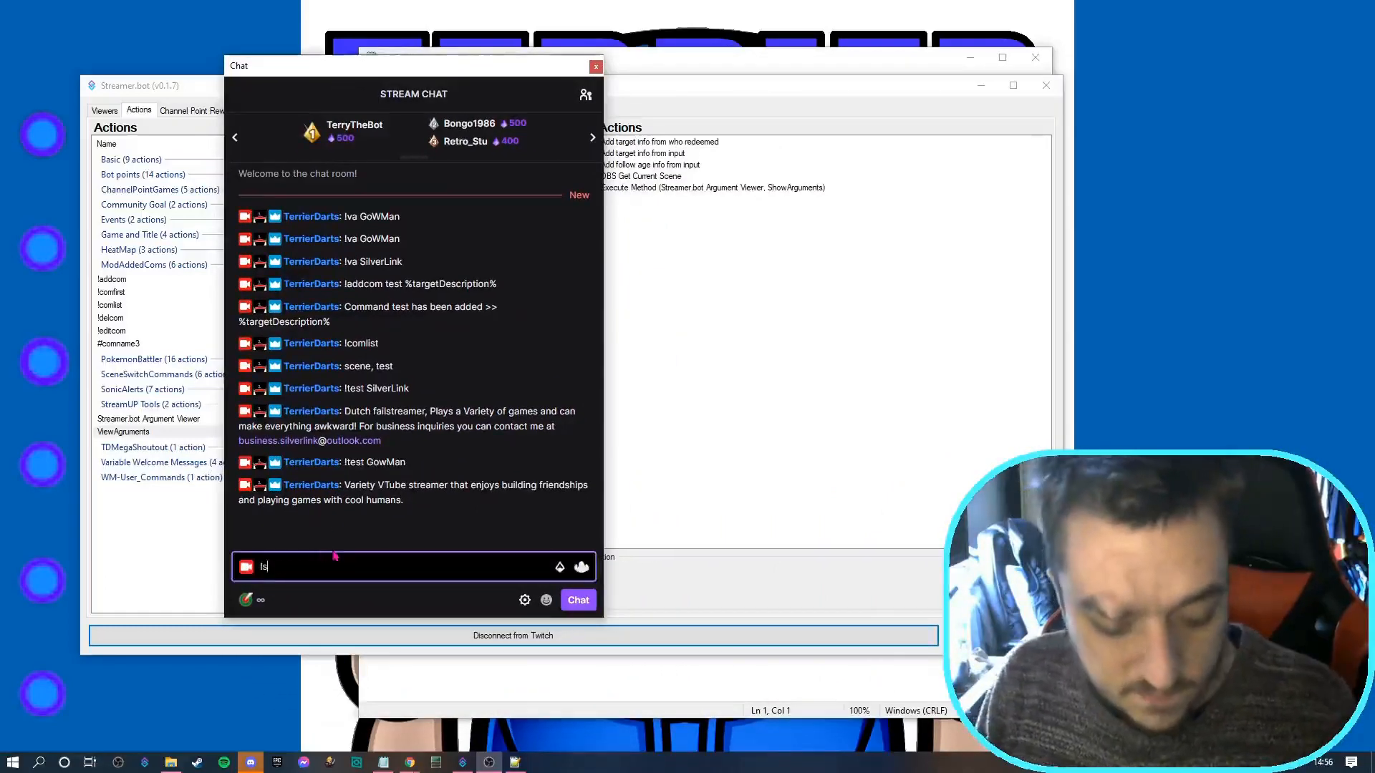